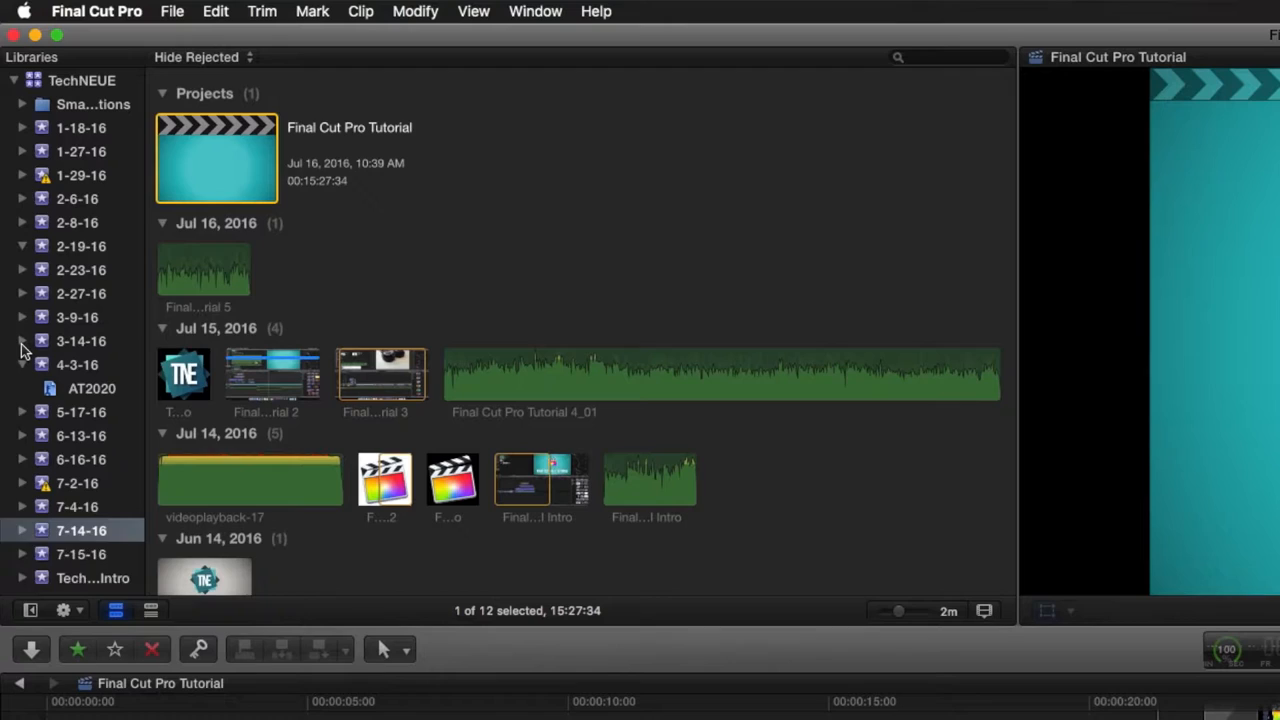
Create a new event named 7-16-16 in the TechNEUE library.
click(172, 12)
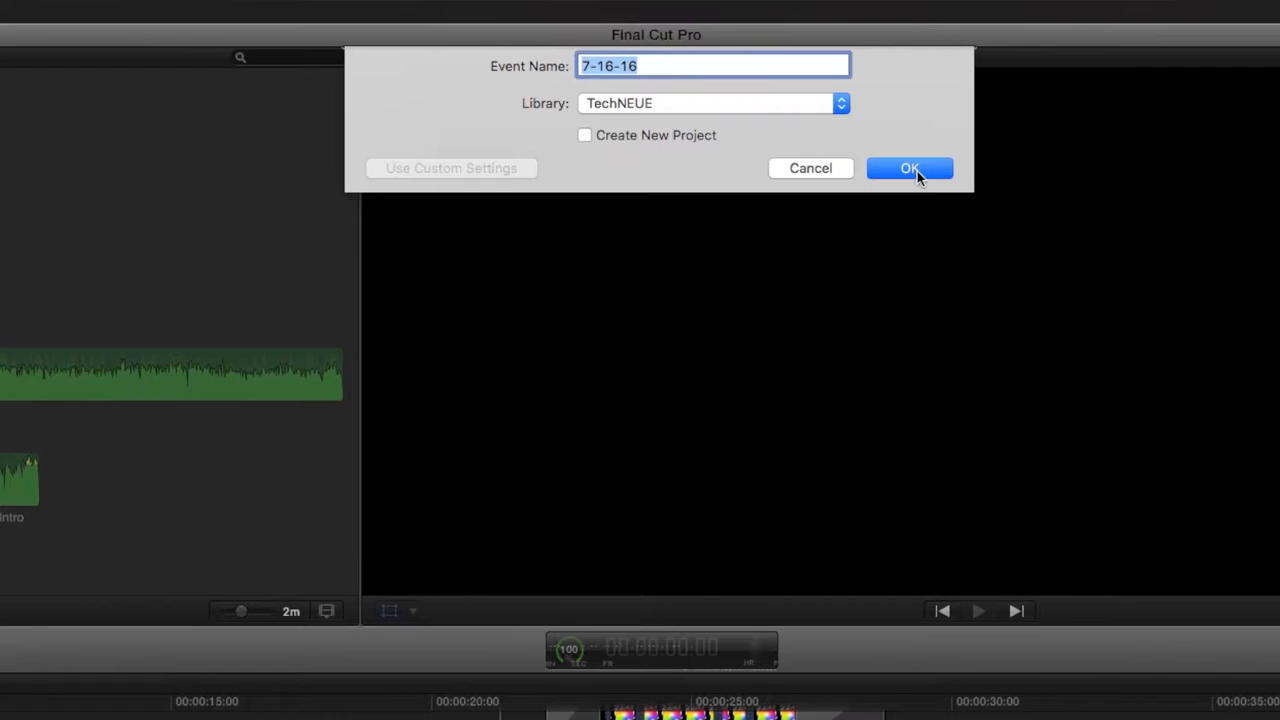
click(908, 168)
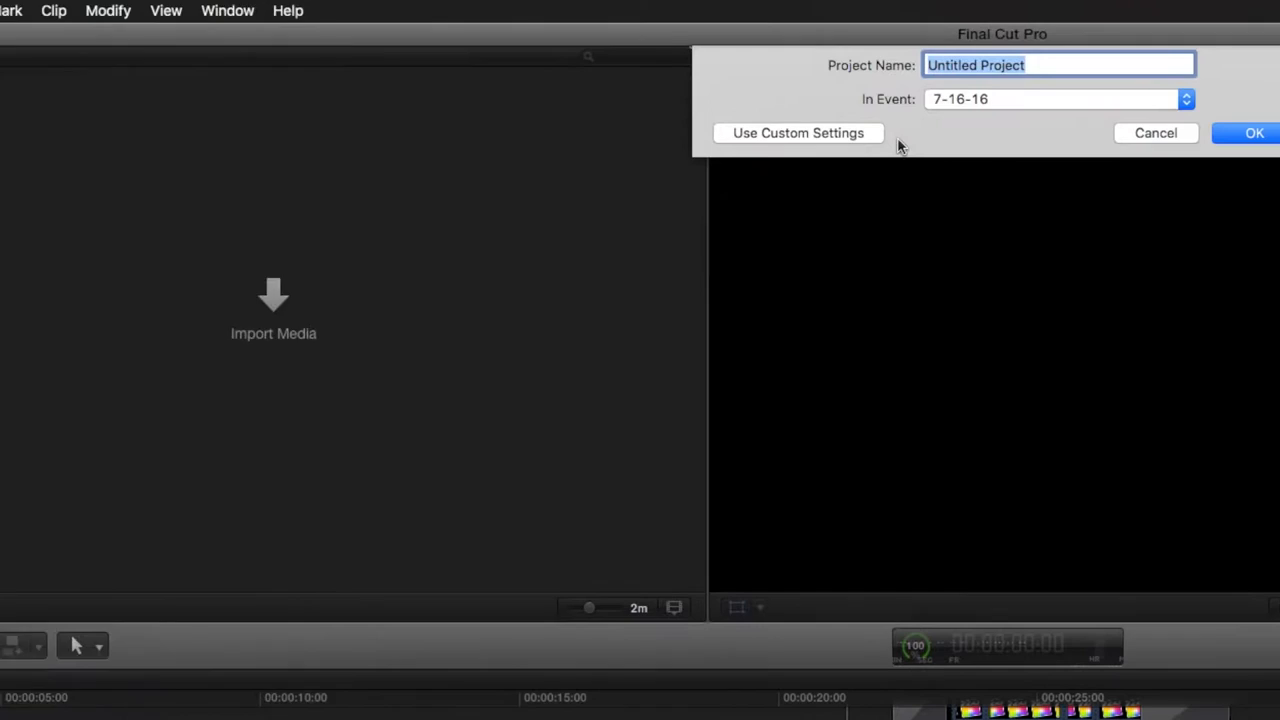
Create a new project named 'Final Cut Tutorial' in the 7-16-16 event.
text(Final Cut Tutorial)
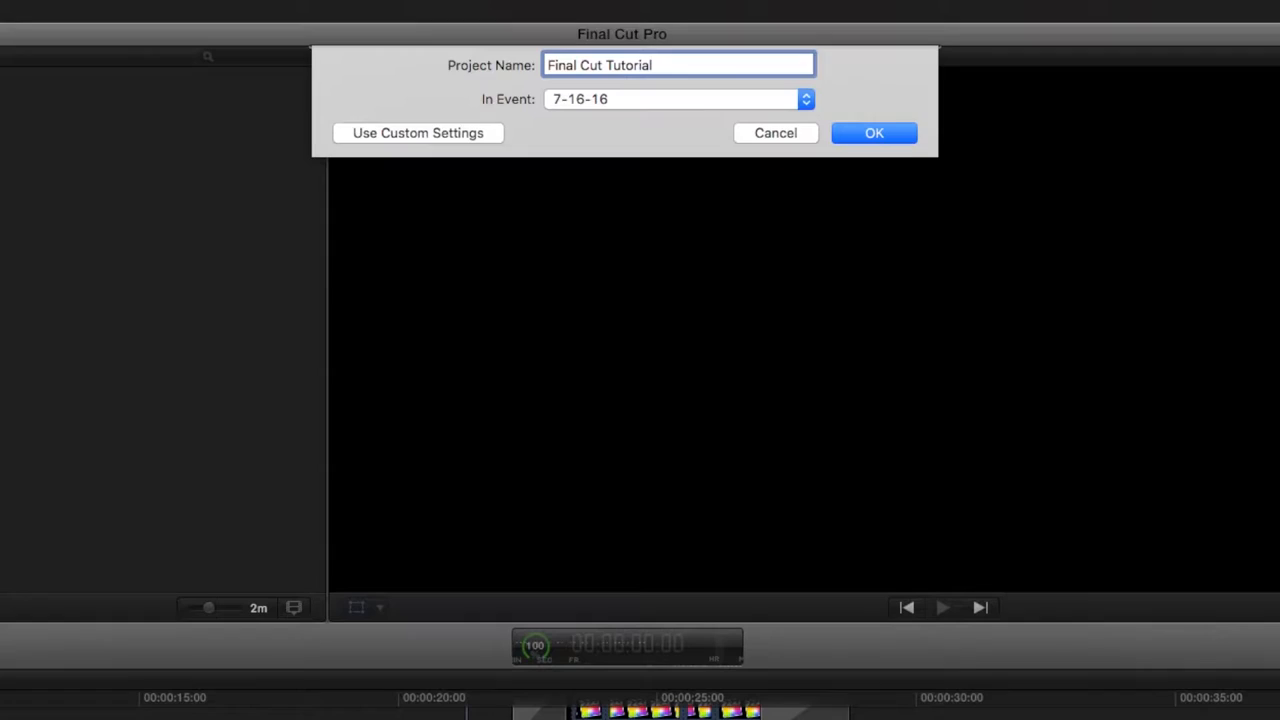
click(872, 132)
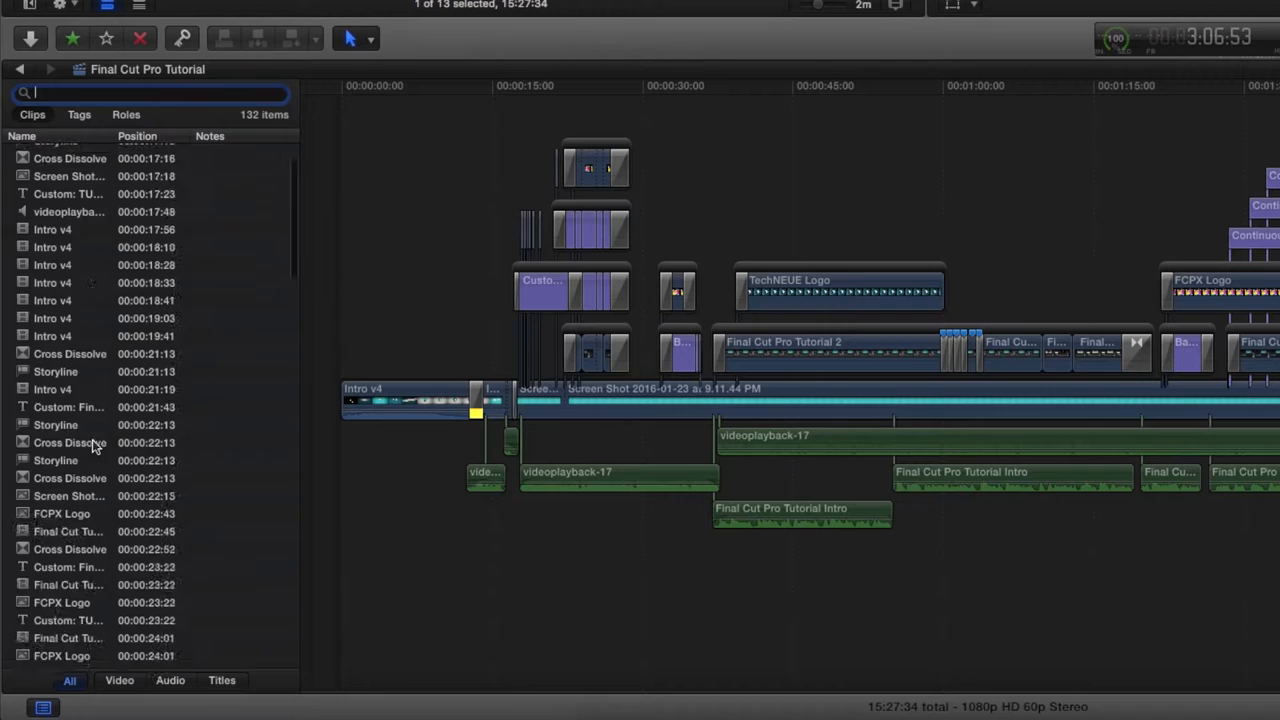
Jump to a Cross Dissolve entry in the Timeline Index clip list.
click(804, 708)
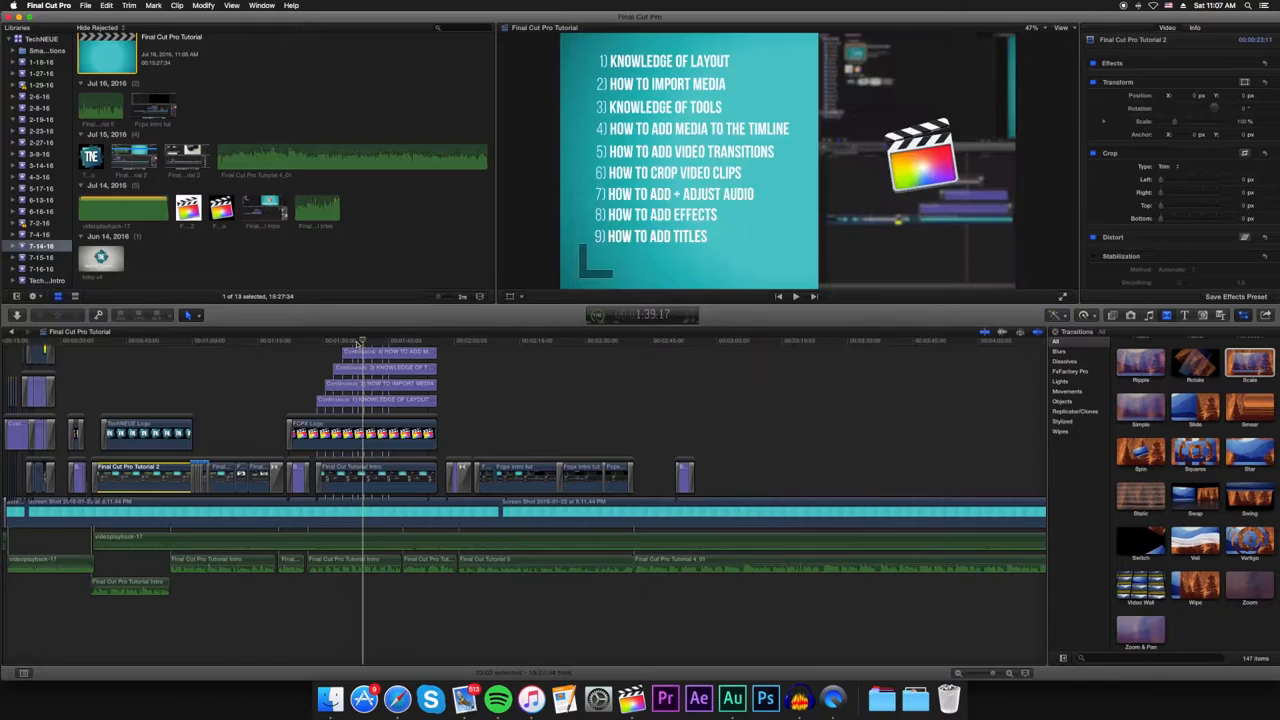
click(524, 340)
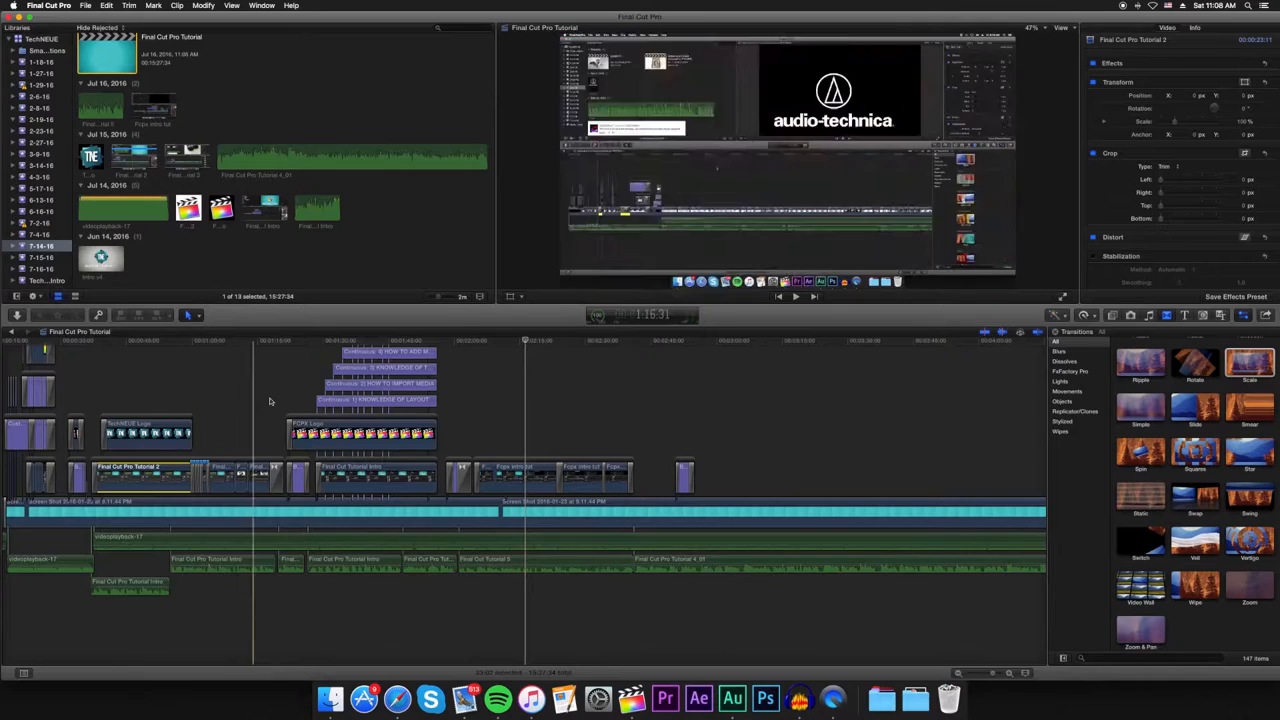
click(622, 36)
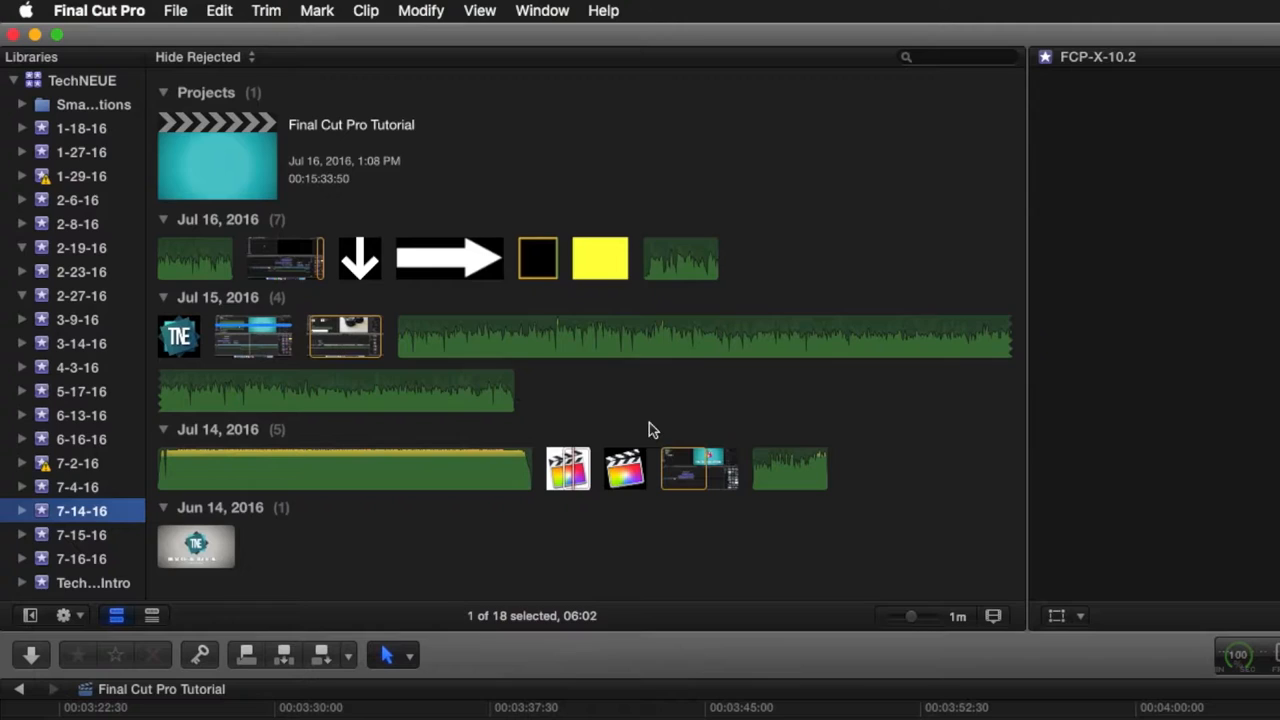
Raise the browser clip height in Clip Appearance so clip names show beneath thumbnails.
click(992, 616)
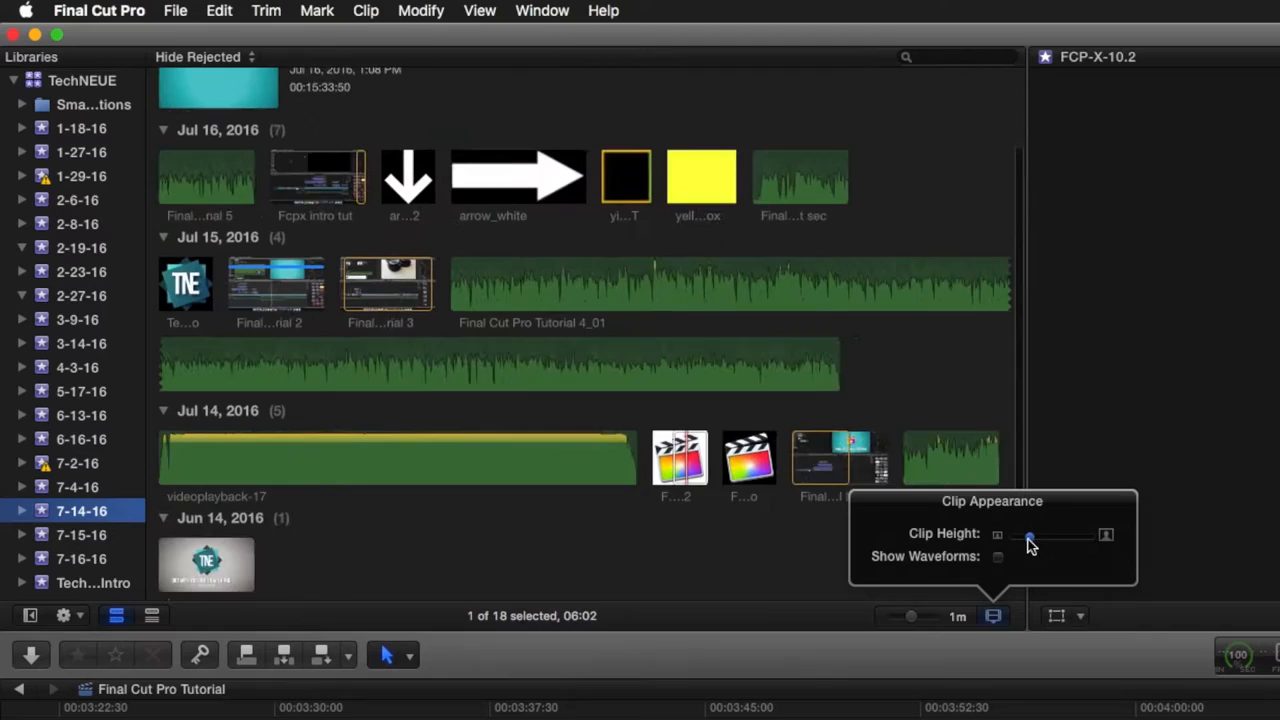
drag(1028, 534, 1000, 534)
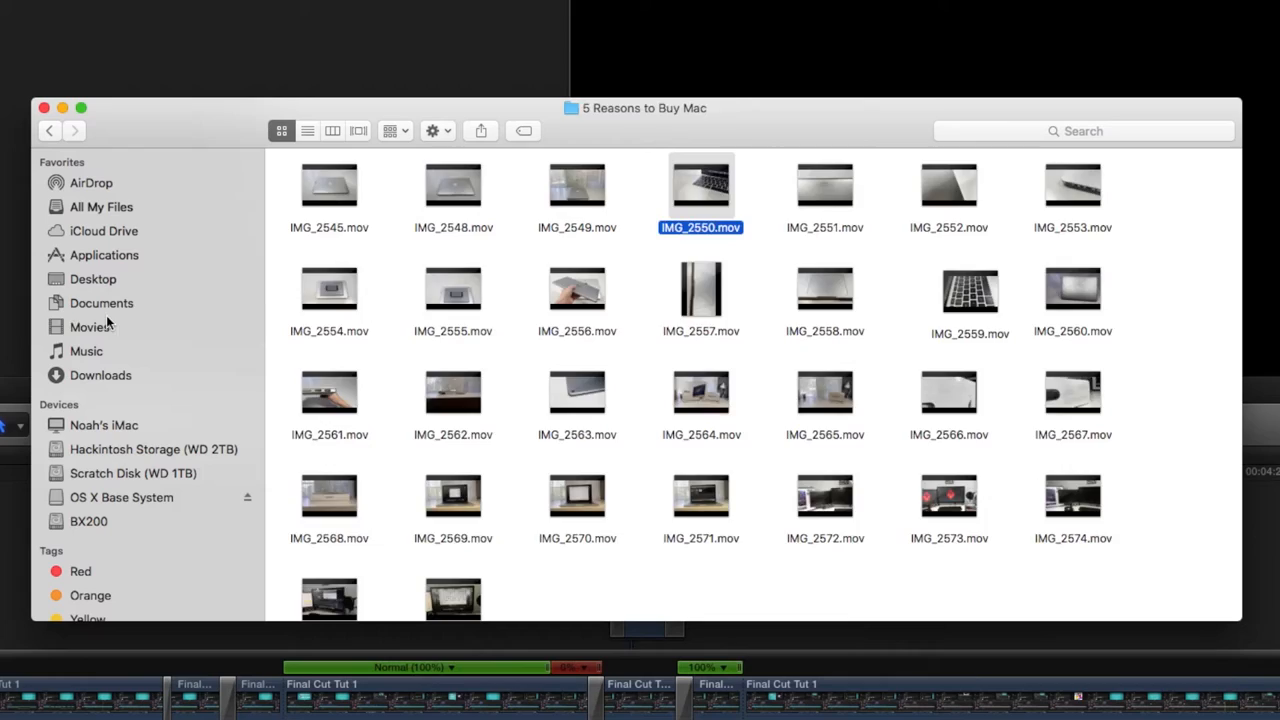
Browse the '5 Reasons to Buy Mac' folder of IMG .mov clips in Finder.
click(132, 472)
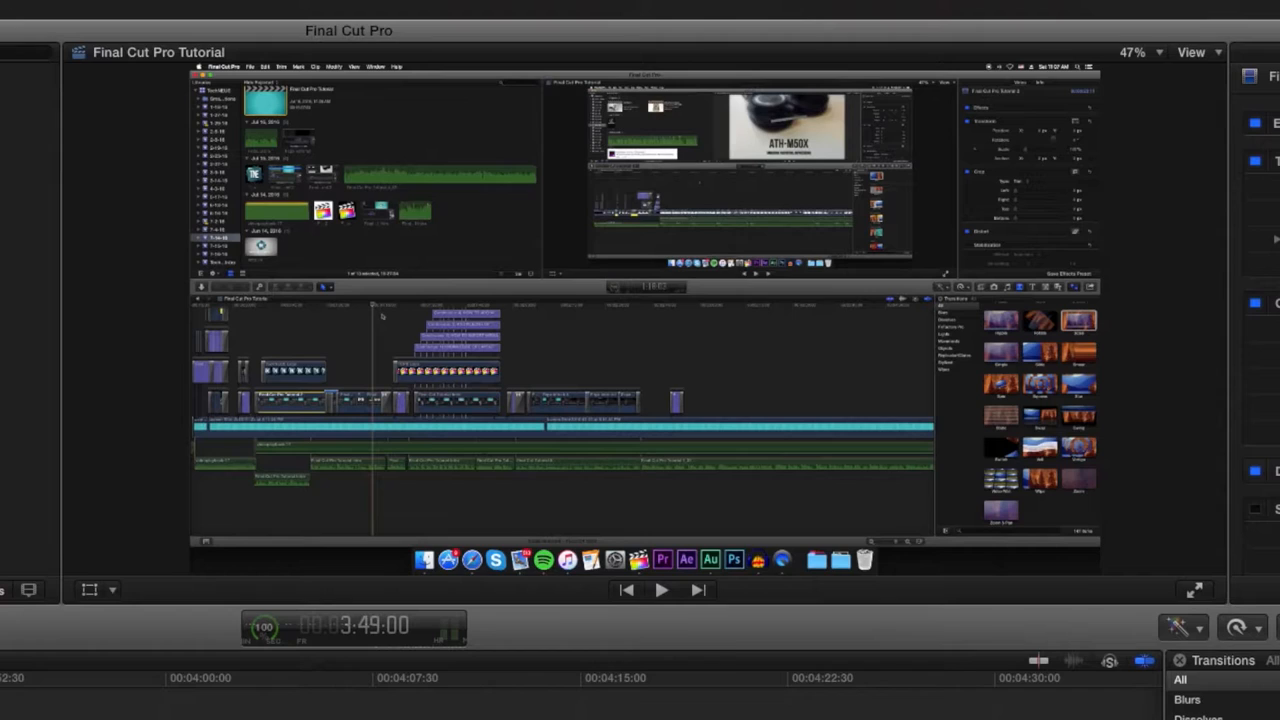
Pause the viewer and switch the screen-recording clip to Distort mode.
click(662, 588)
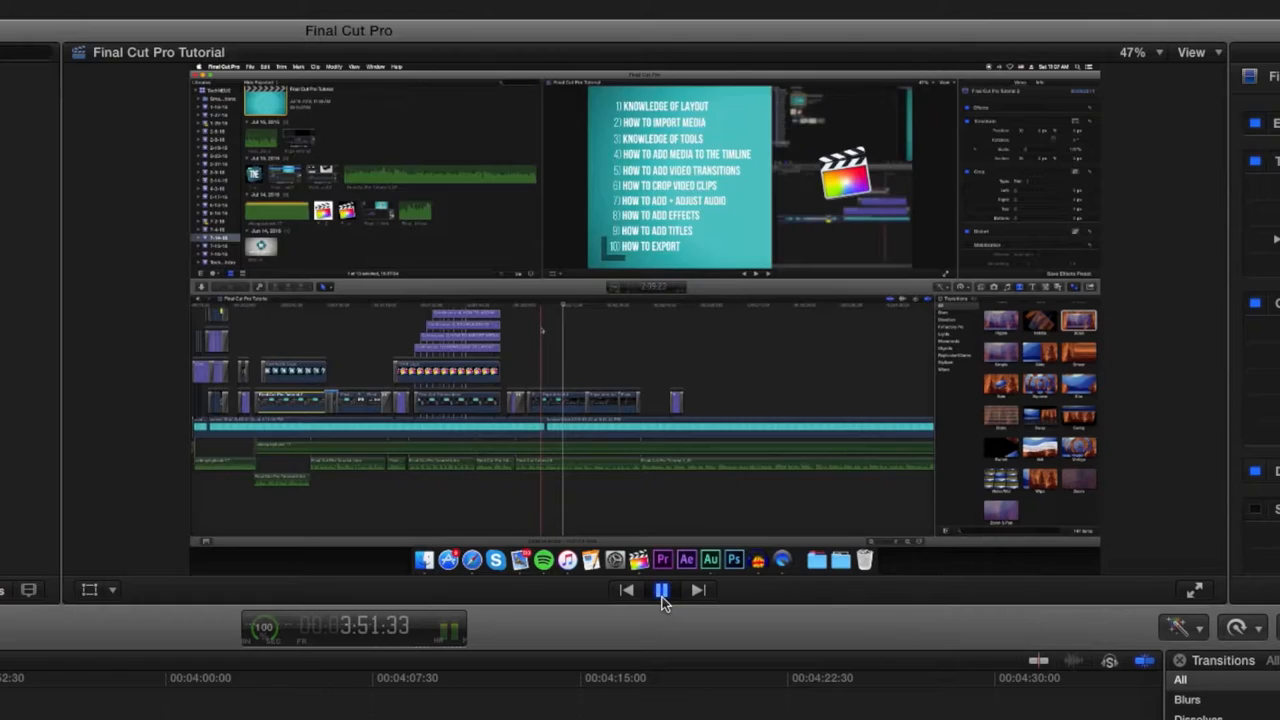
click(112, 588)
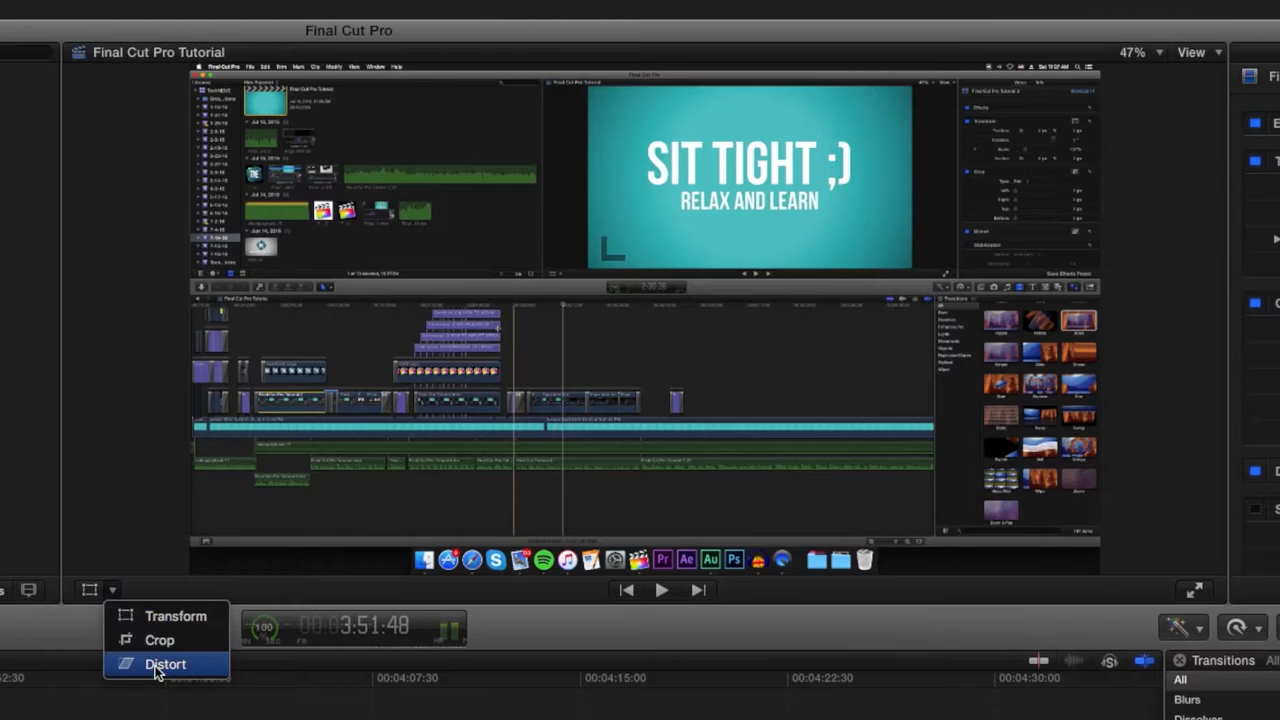
click(164, 664)
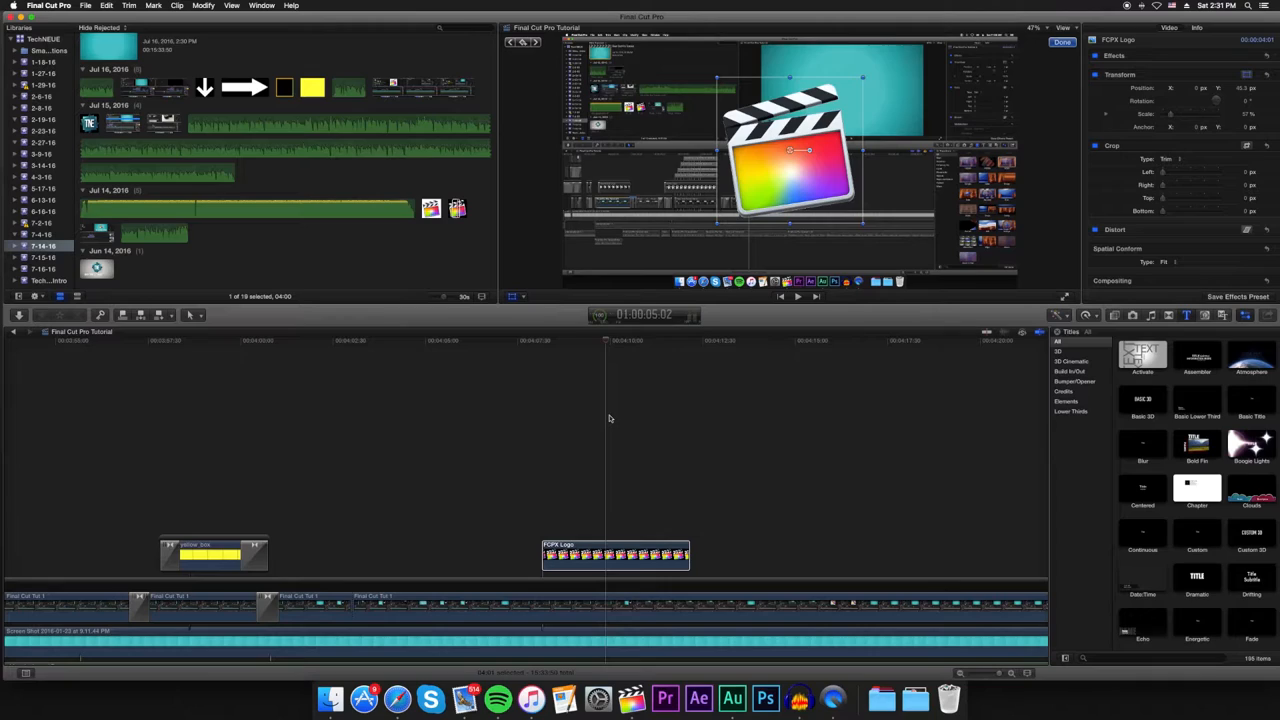
mouse_move(572, 406)
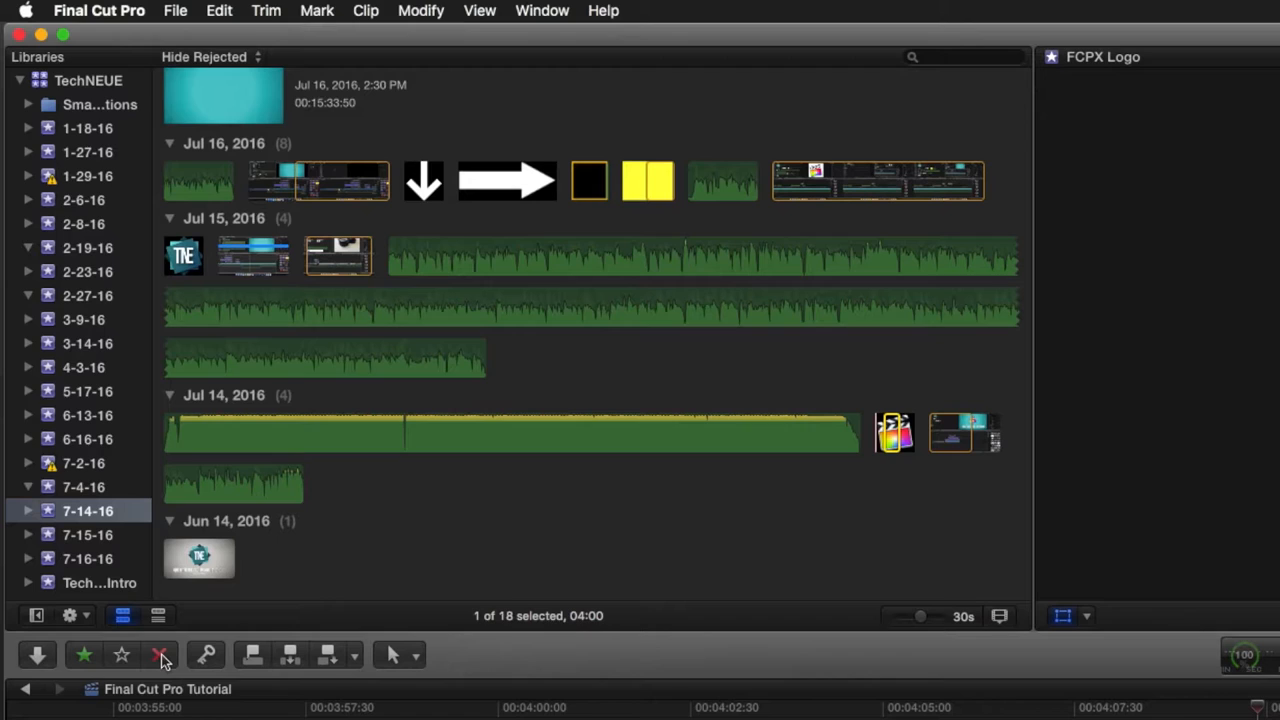
Add 'See ya!' as the ^3 keyword shortcut and close the Keywords window.
click(204, 654)
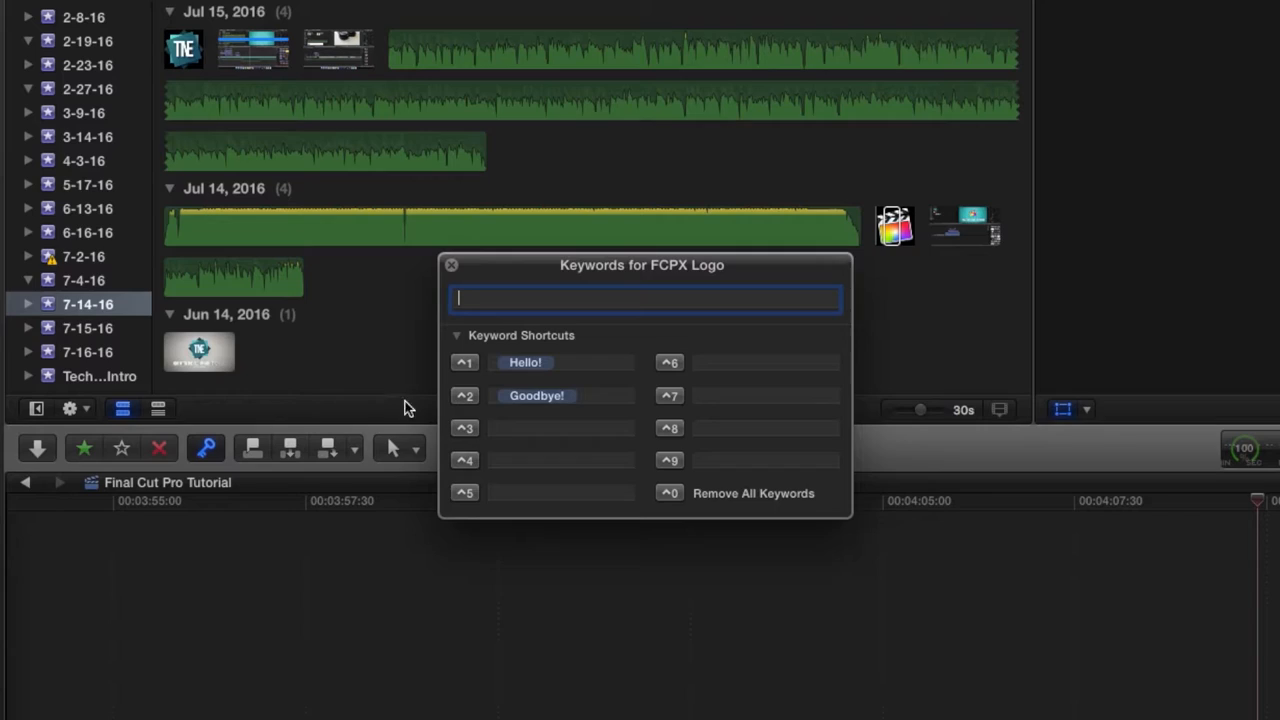
text(See ya!)
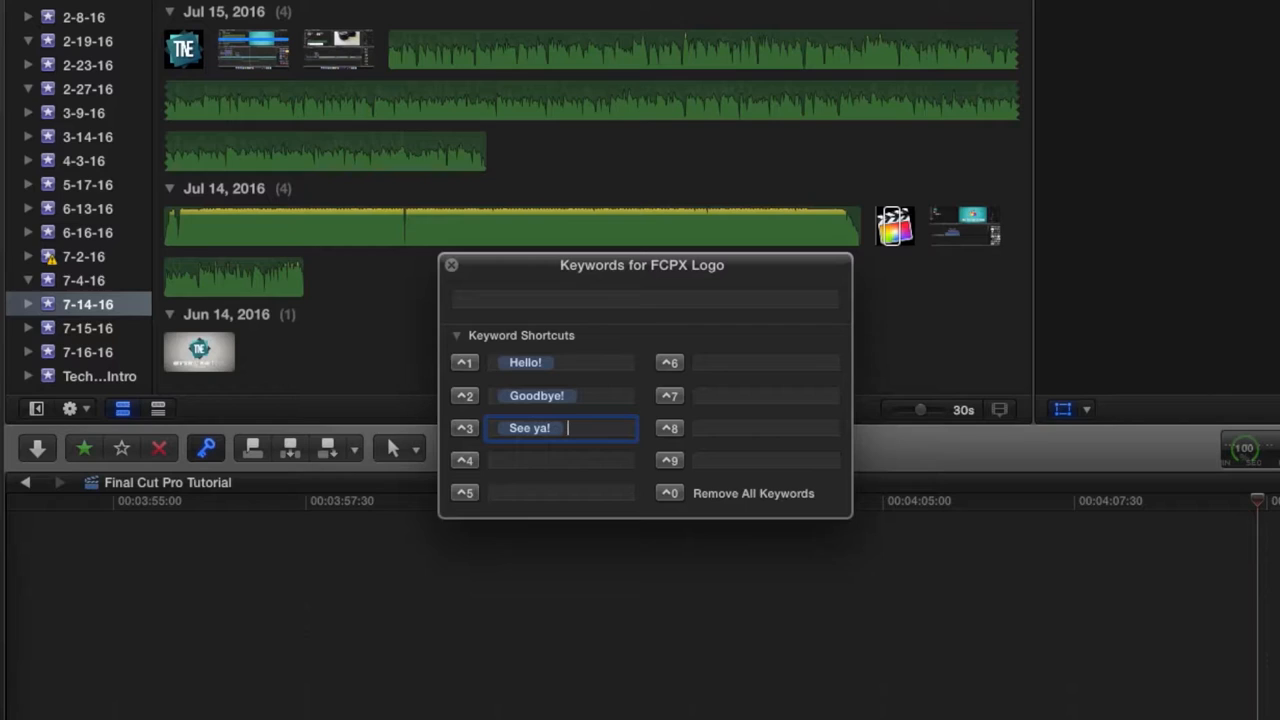
click(452, 264)
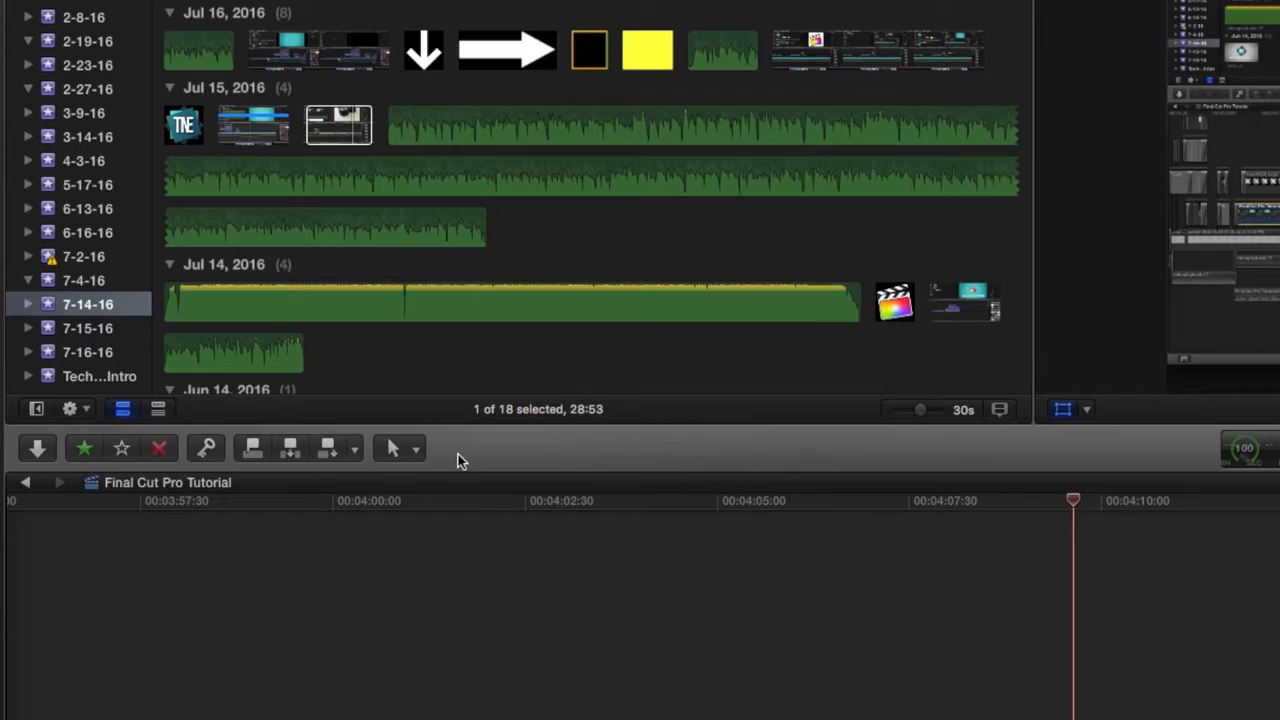
click(398, 448)
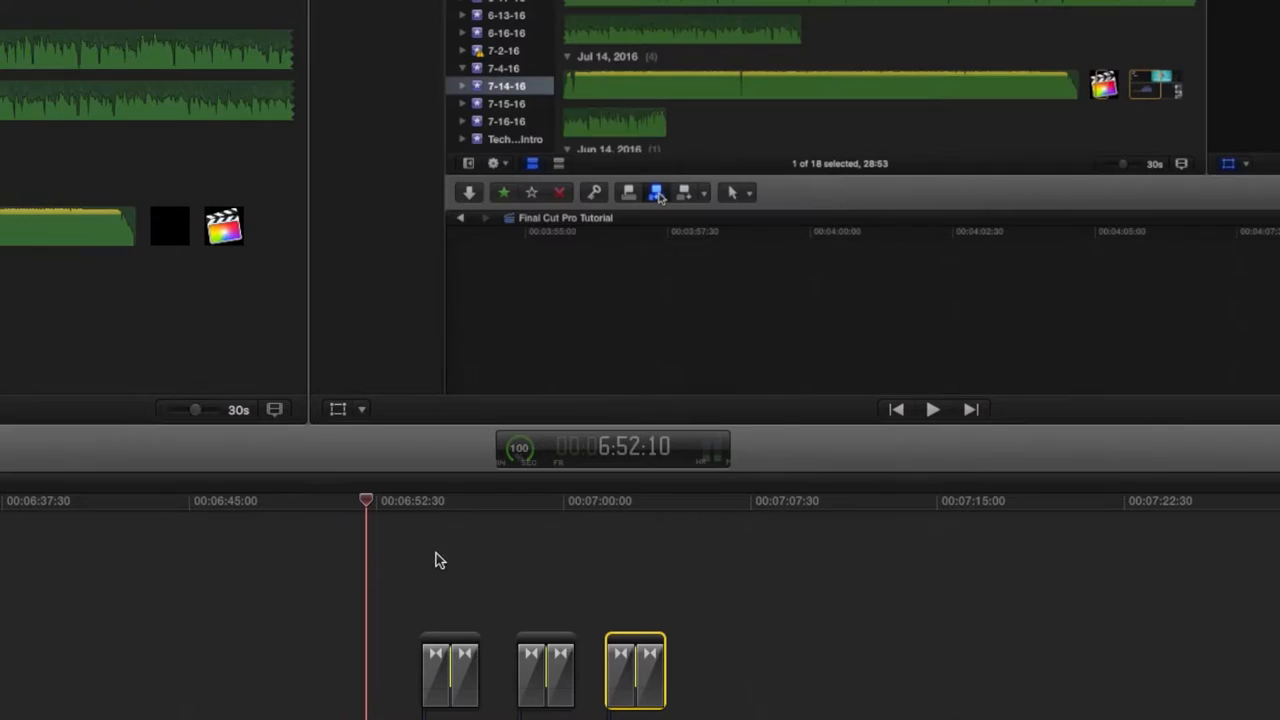
mouse_move(610, 468)
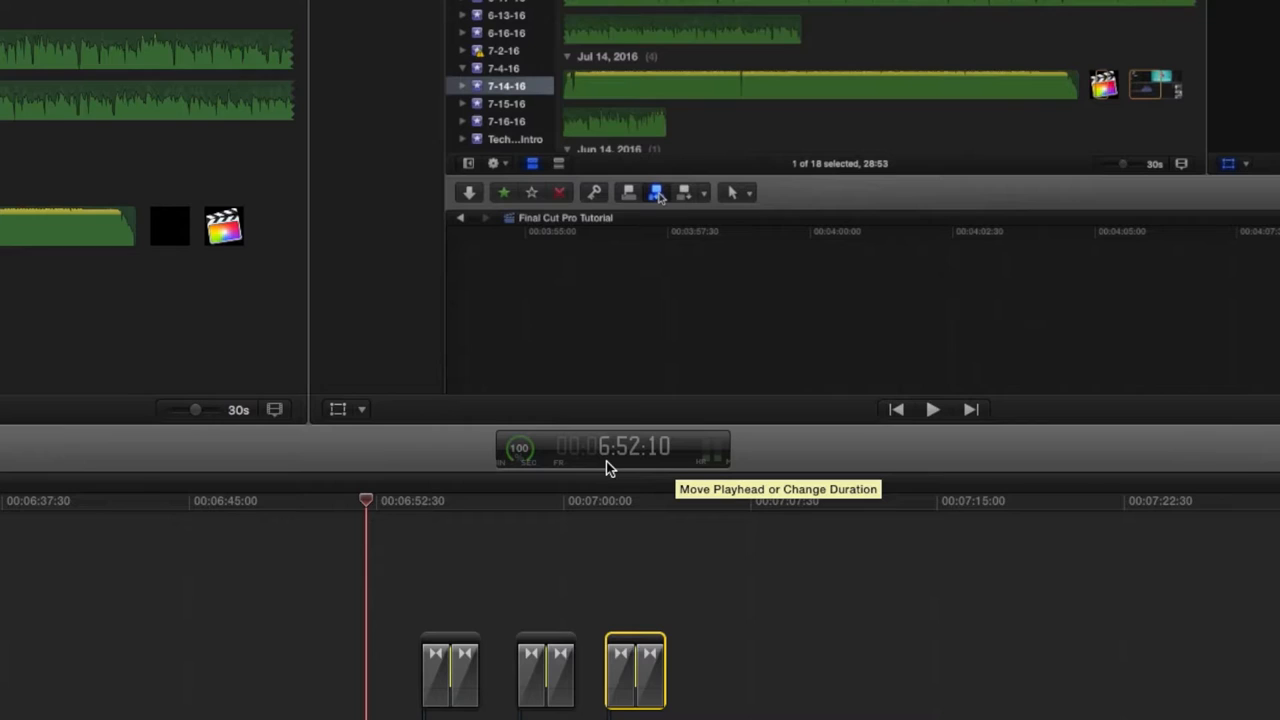
Show the Music and Sound browser with its iTunes track list.
click(812, 448)
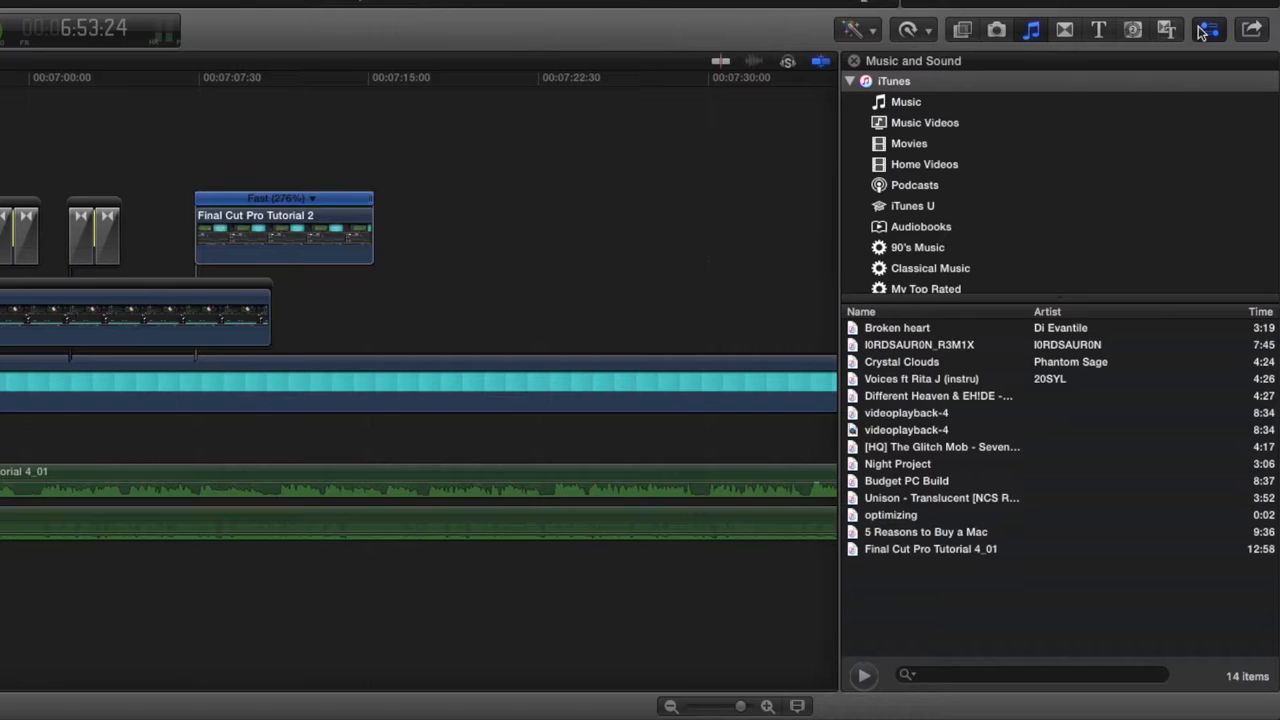
Show the Transitions browser and load the empty Final Cut Tutorial project.
click(1168, 30)
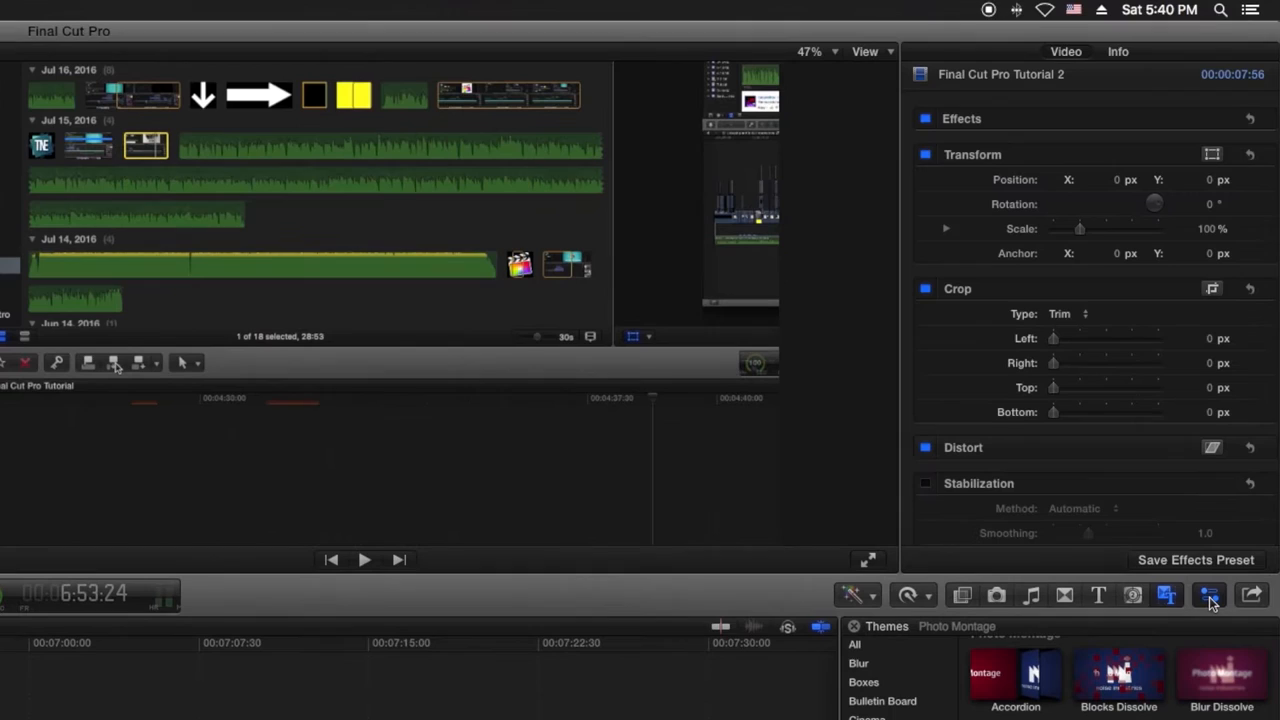
click(1252, 596)
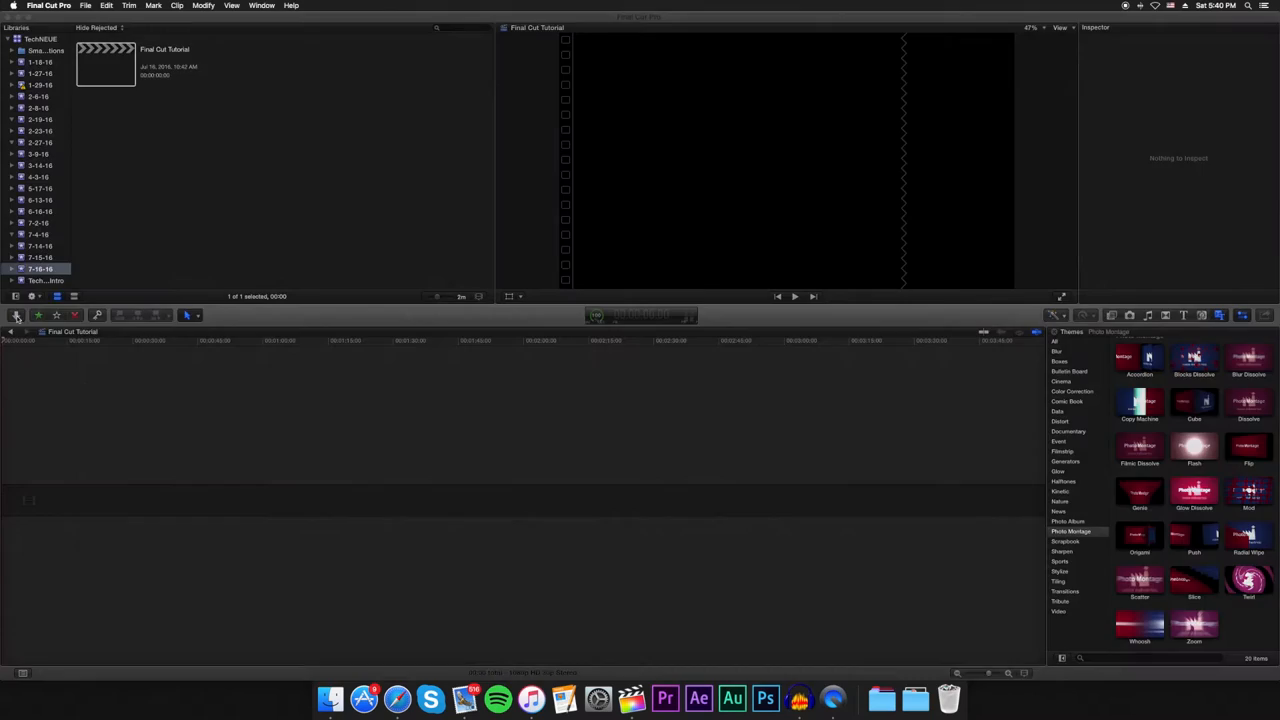
Import the selected IMG laptop clips into the 7-16-16 event via Media Import.
click(86, 6)
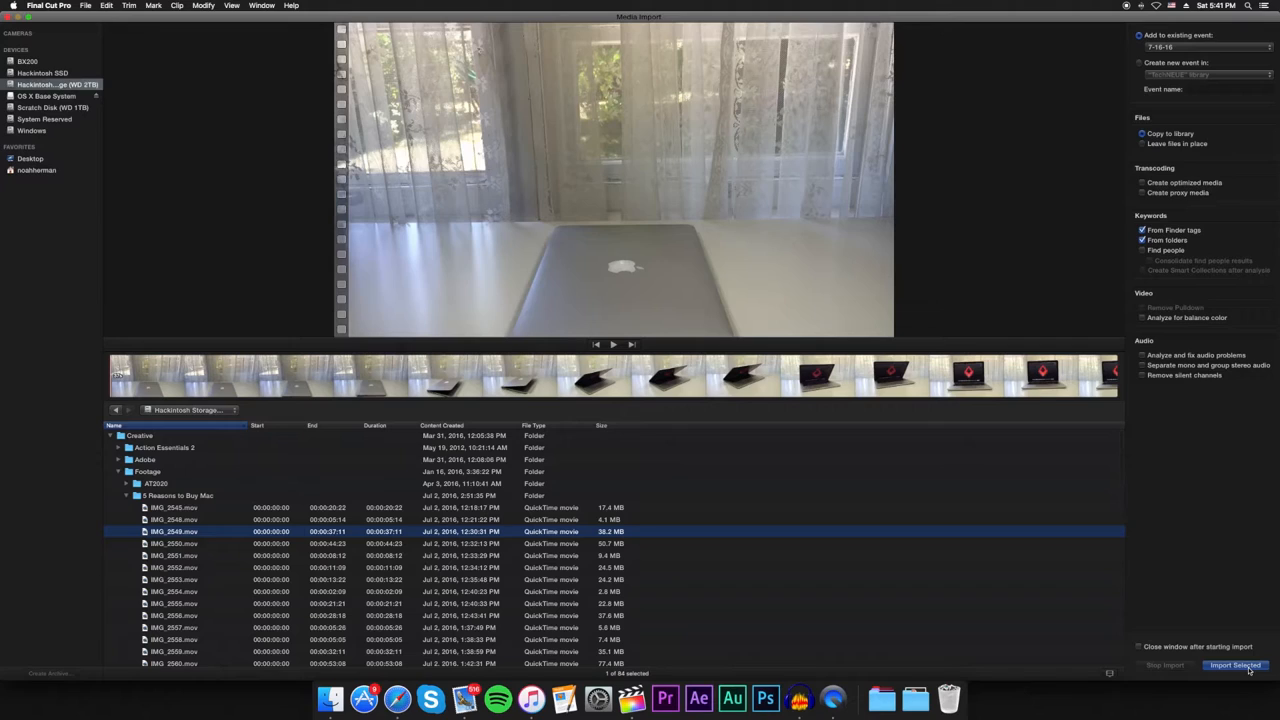
click(1234, 664)
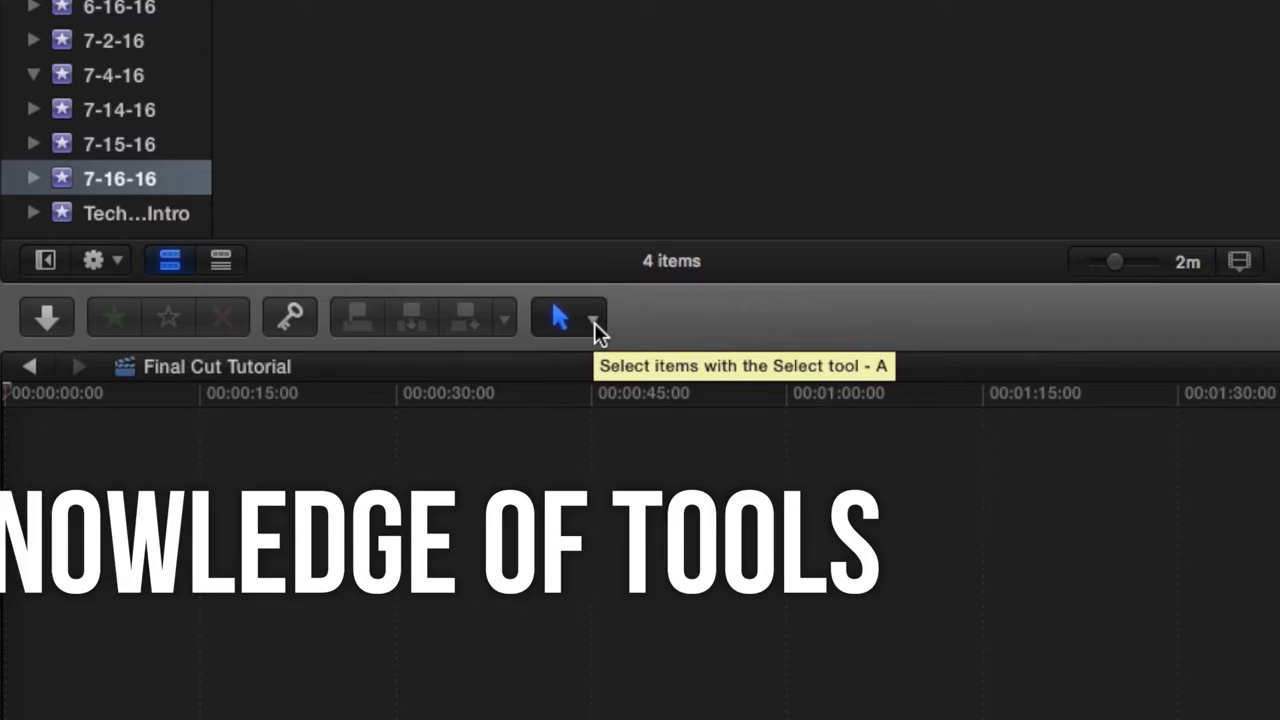
Place the logo clip as a connected clip above IMG_2550 in the Final Cut Tutorial timeline.
click(568, 316)
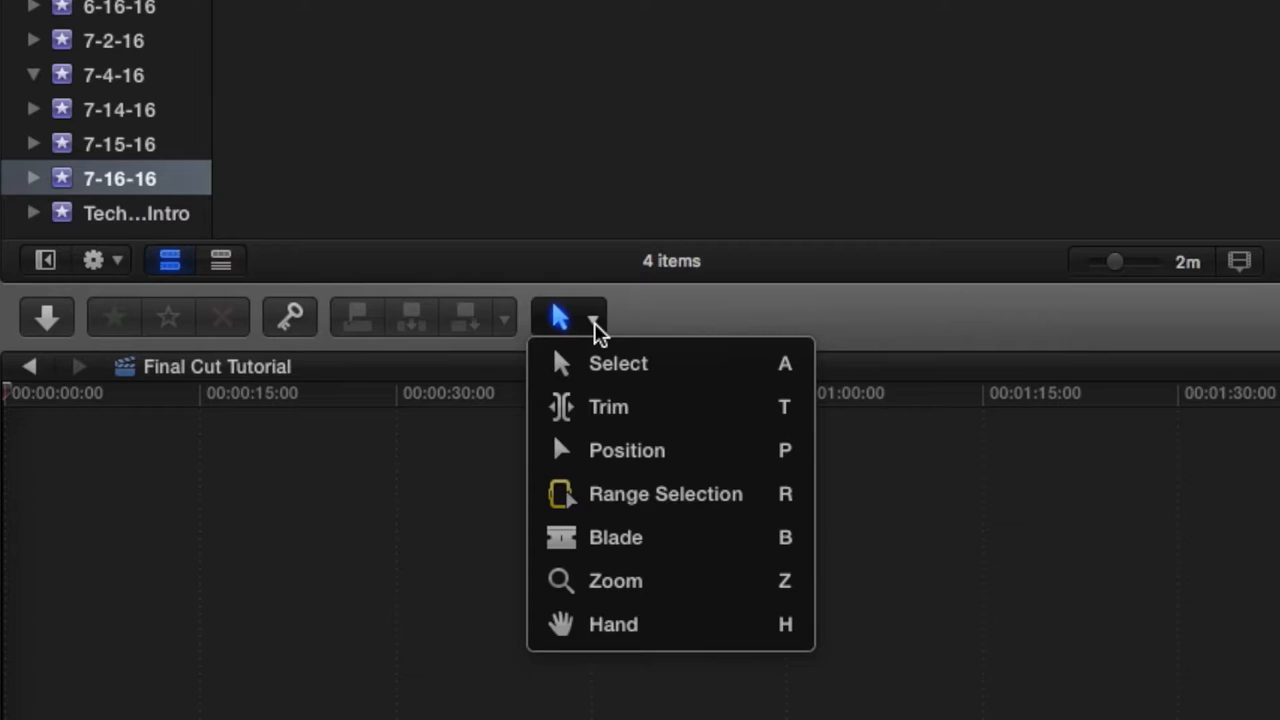
mouse_move(616, 536)
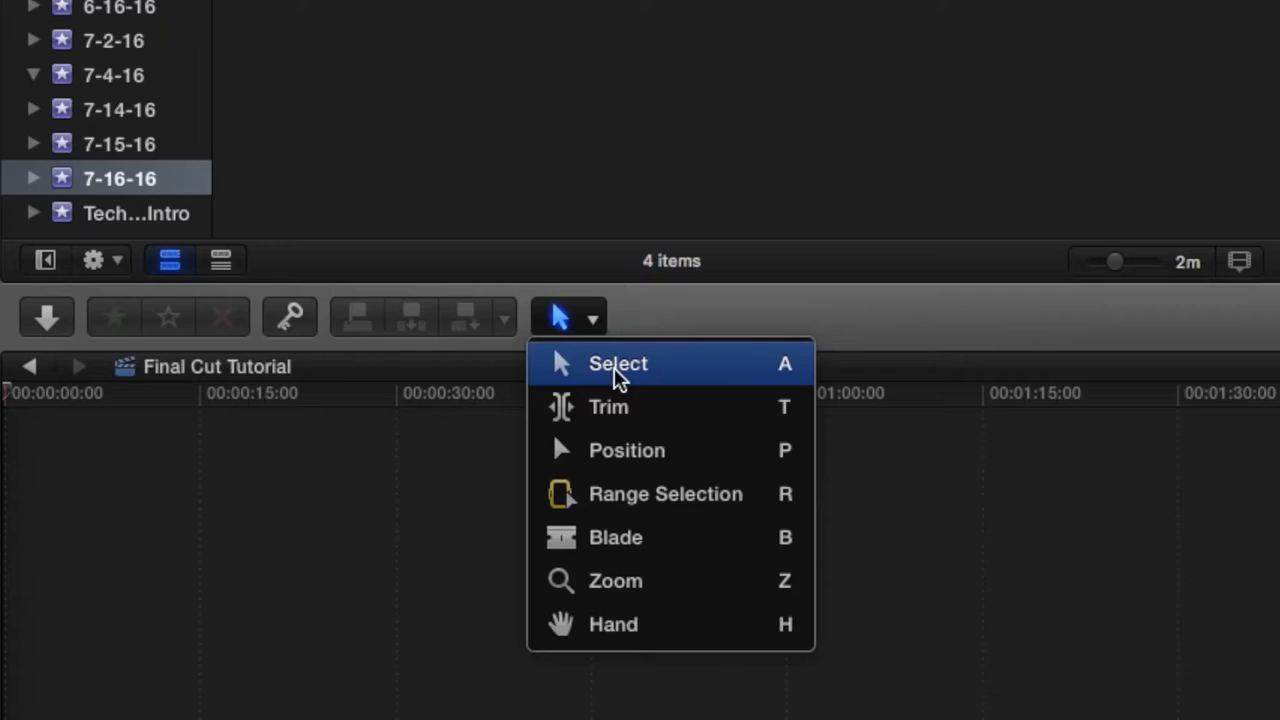
mouse_move(612, 624)
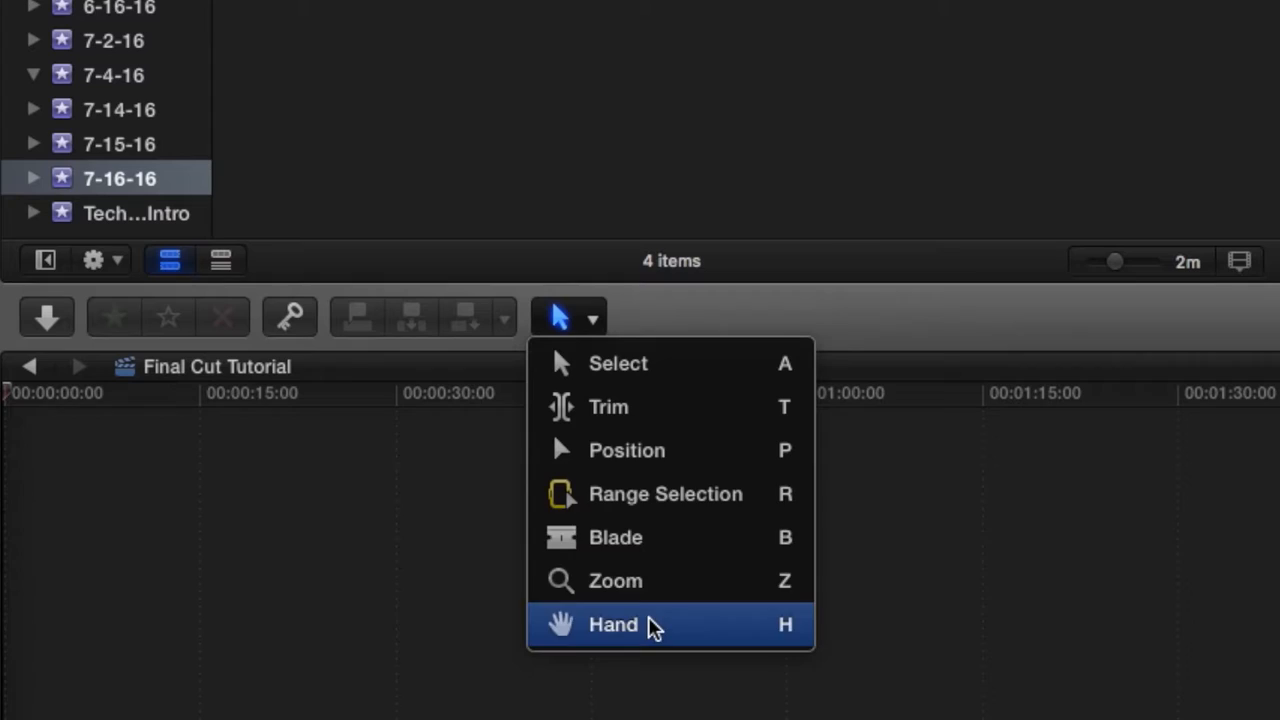
mouse_move(670, 494)
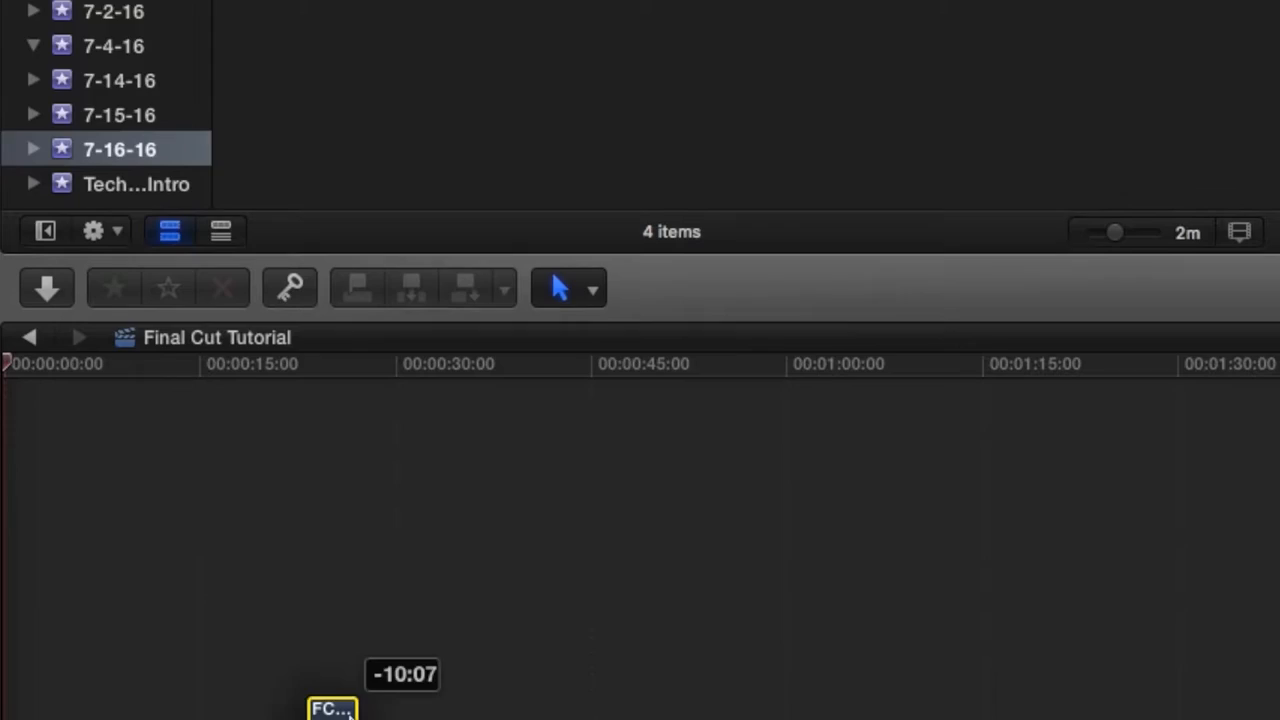
drag(332, 708, 496, 490)
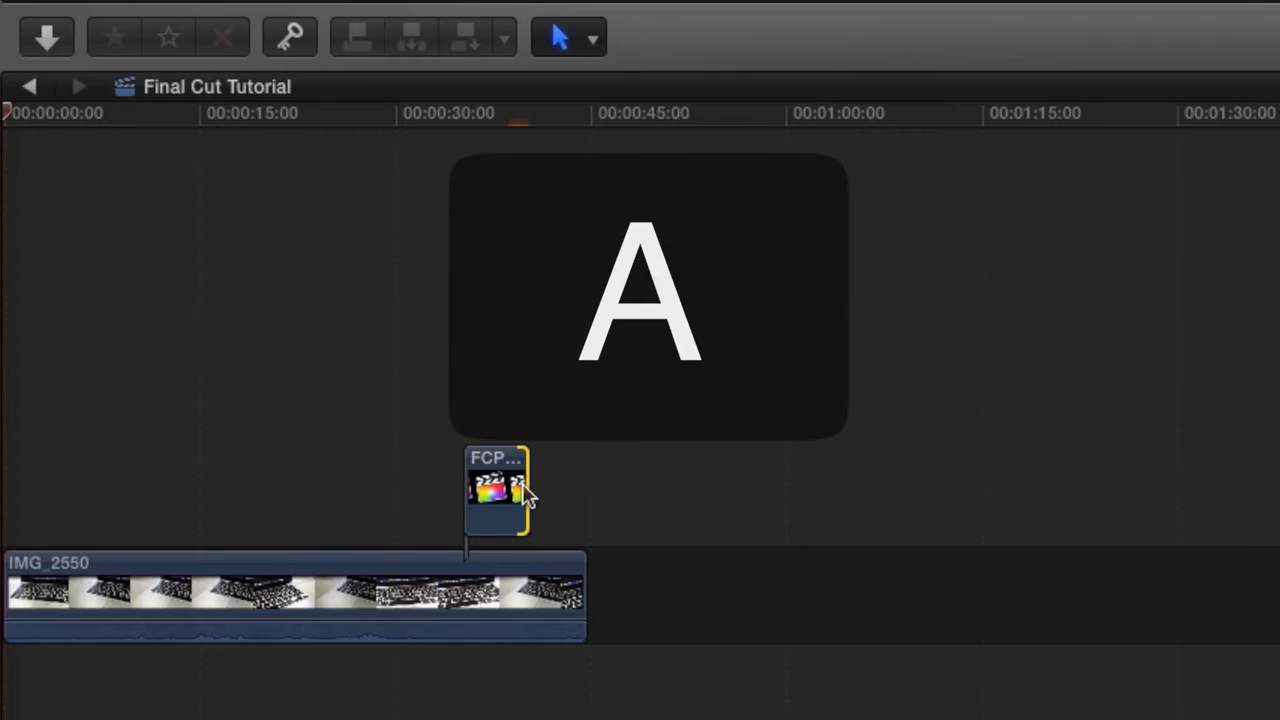
drag(524, 496, 476, 420)
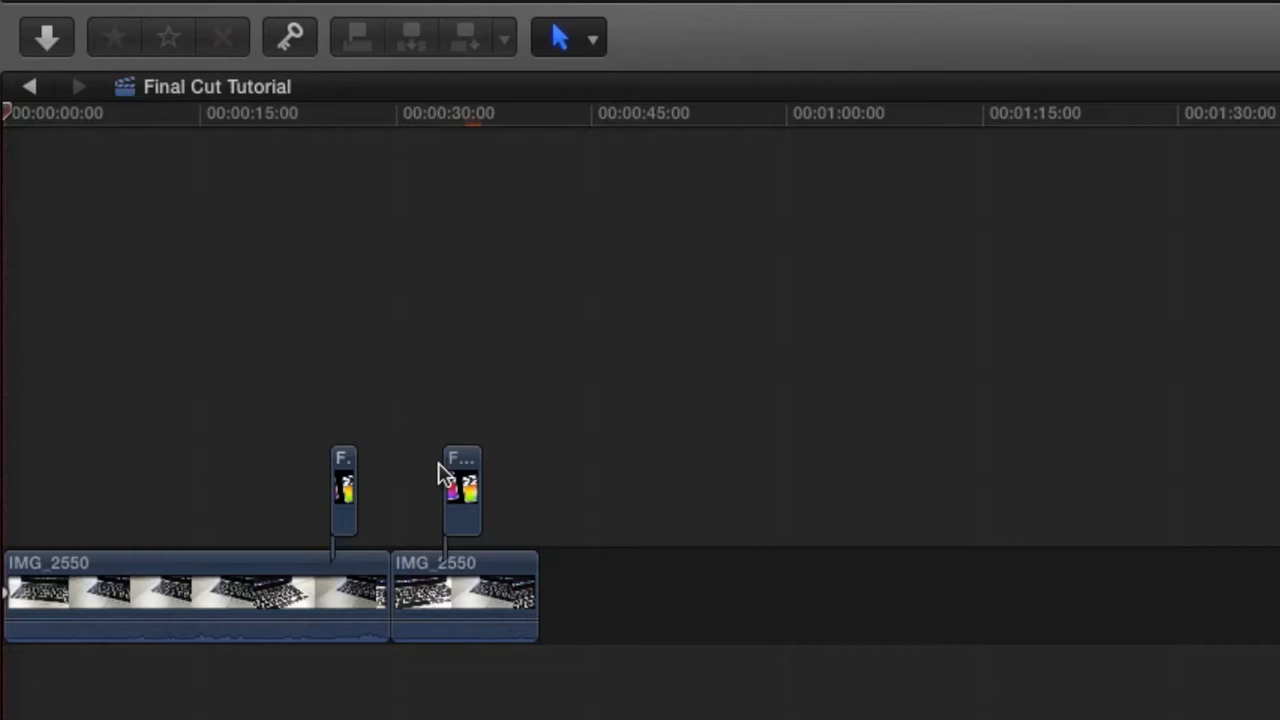
click(558, 36)
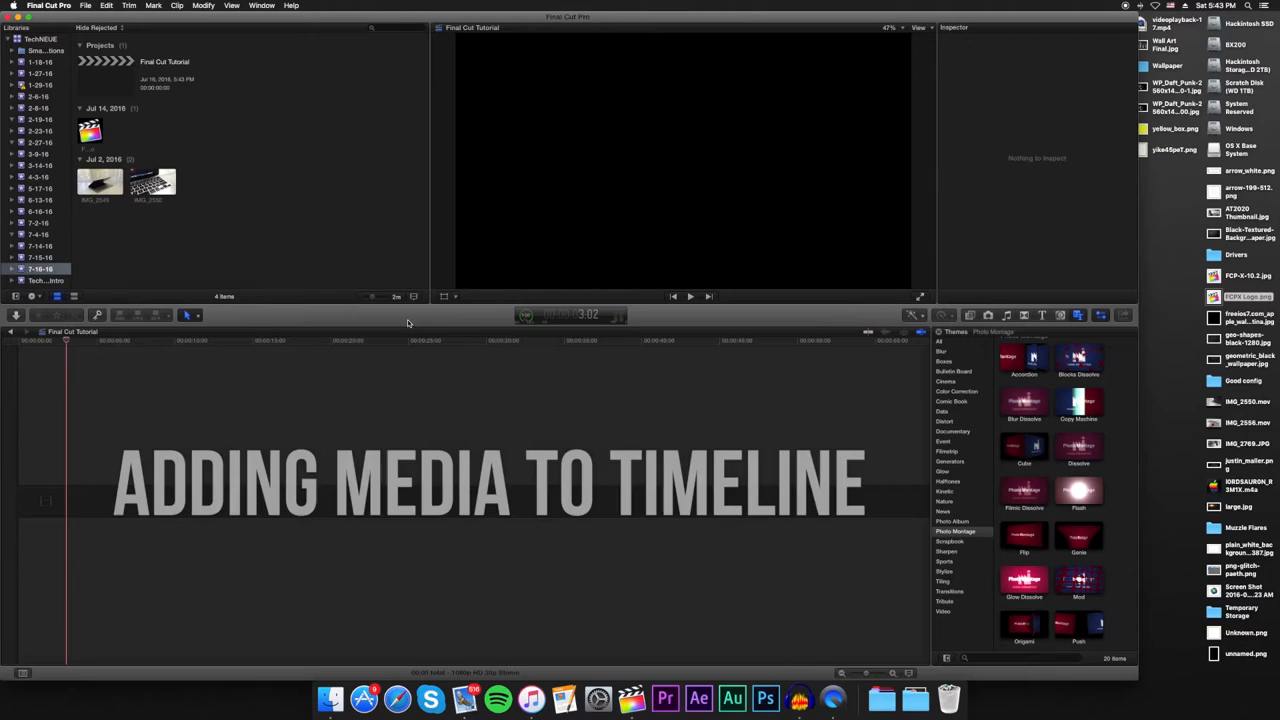
click(100, 180)
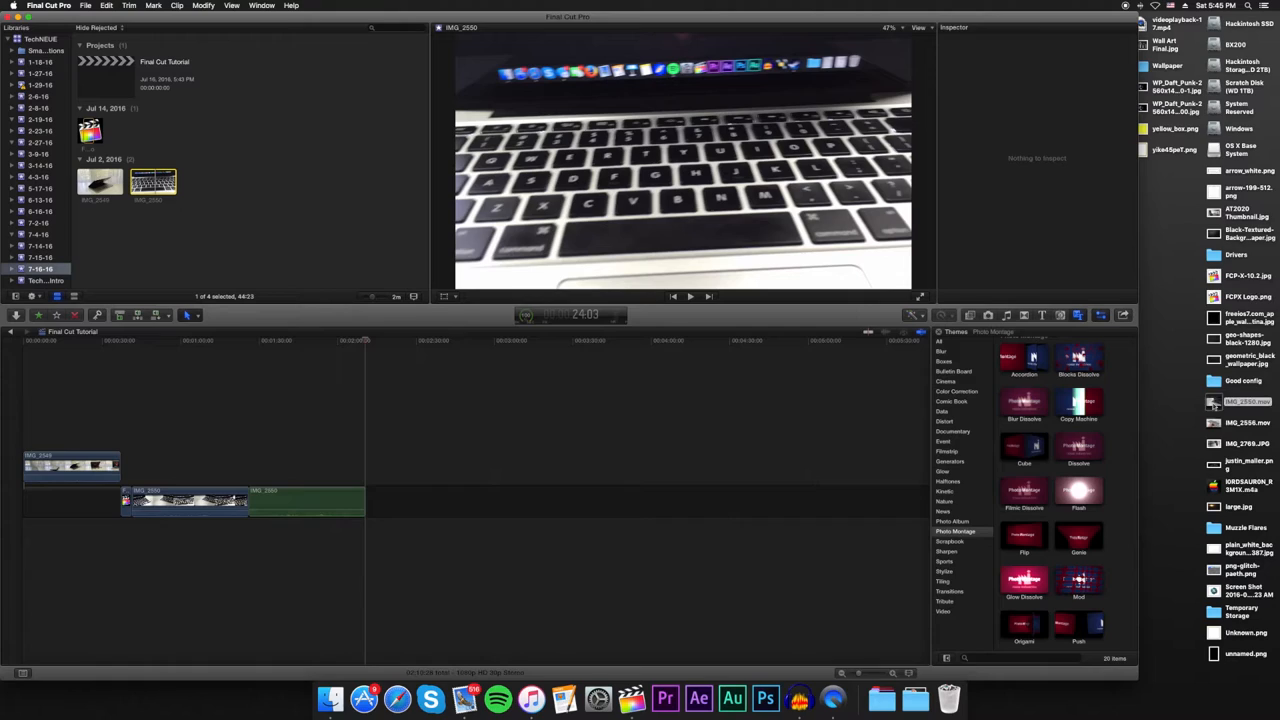
Place the IMG keyboard footage clips from the event browser into the project timeline.
click(420, 500)
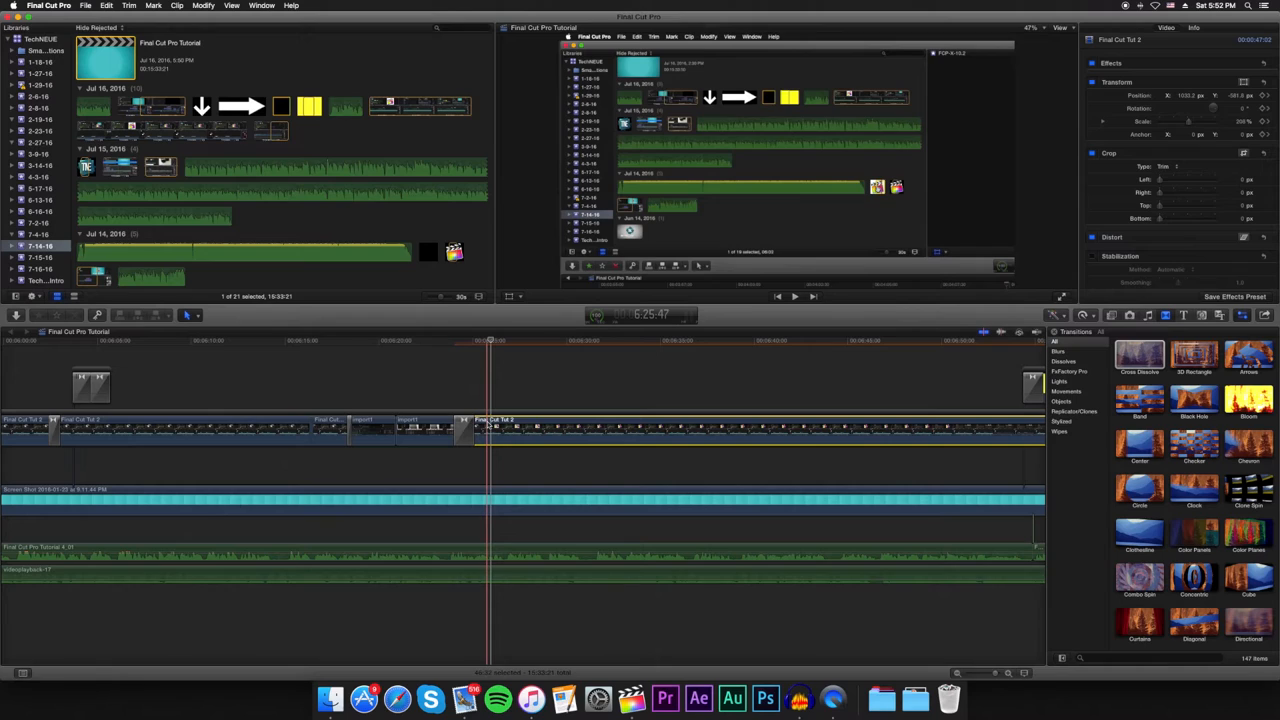
Add the default transition to the selected clip with Cmd+T in the finished example project.
key(cmd+t)
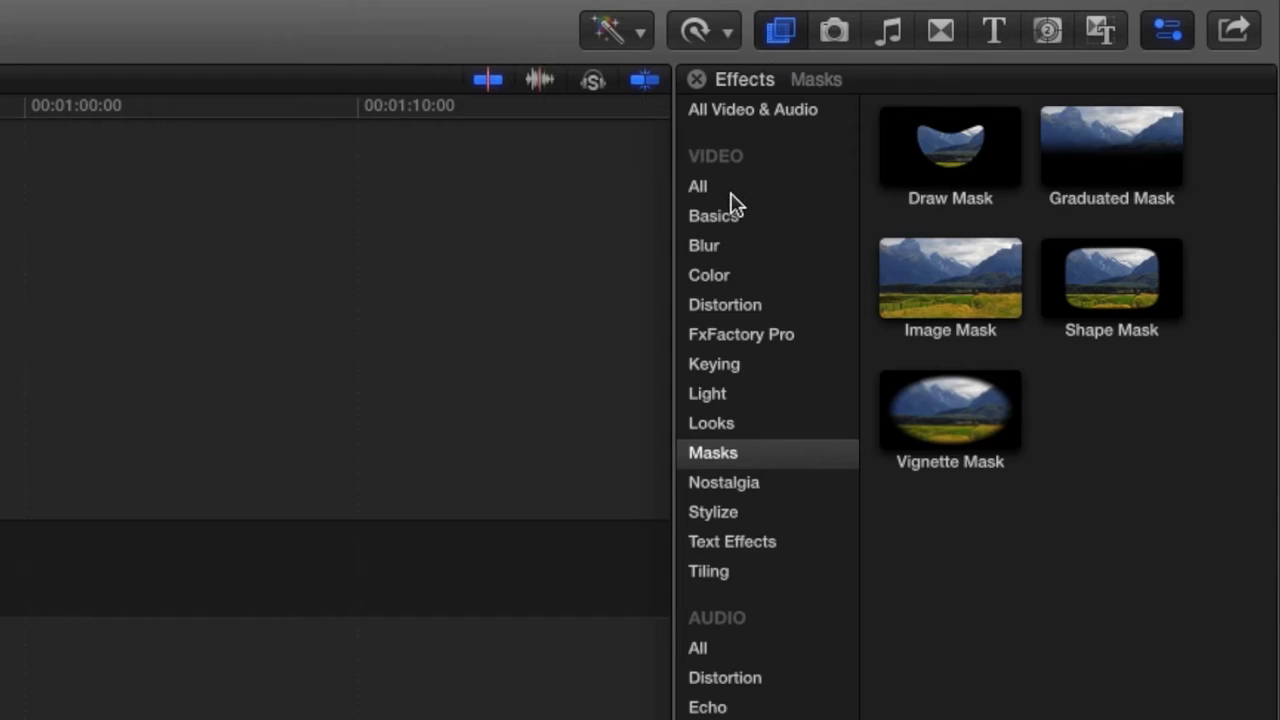
Show all video effects and apply the Bad TV effect to the selected clip.
click(698, 186)
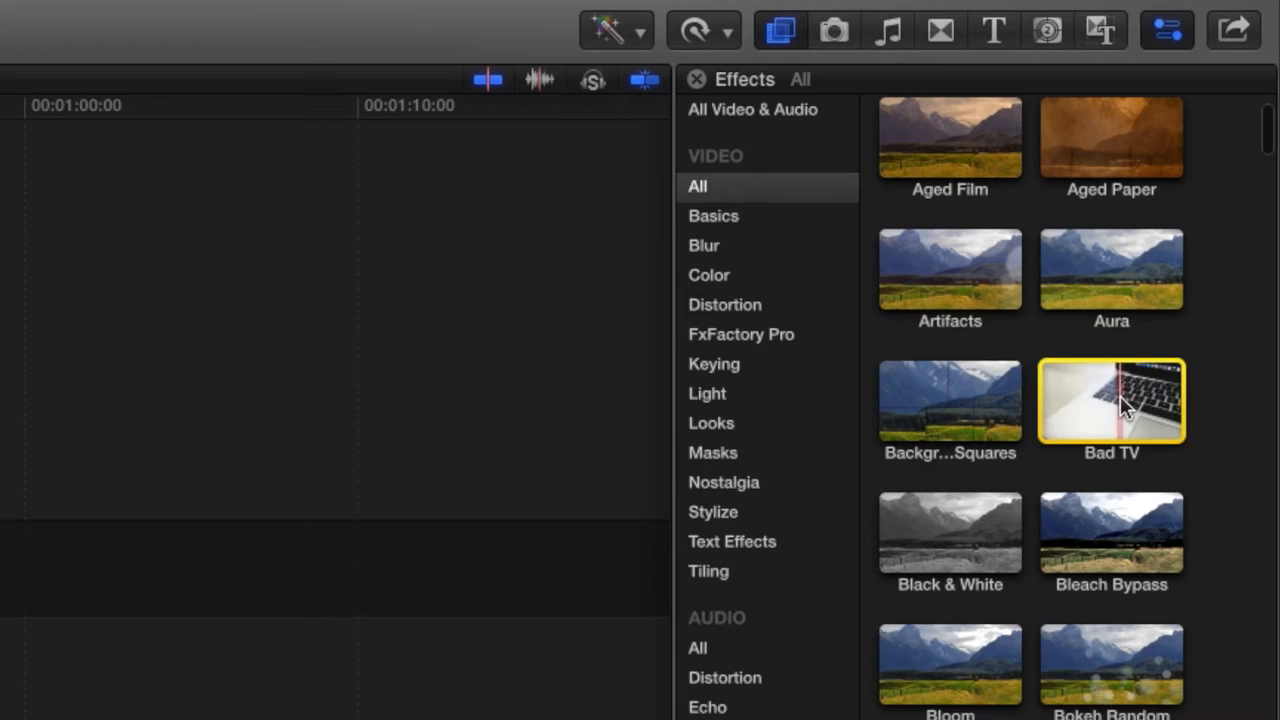
double_click(1112, 400)
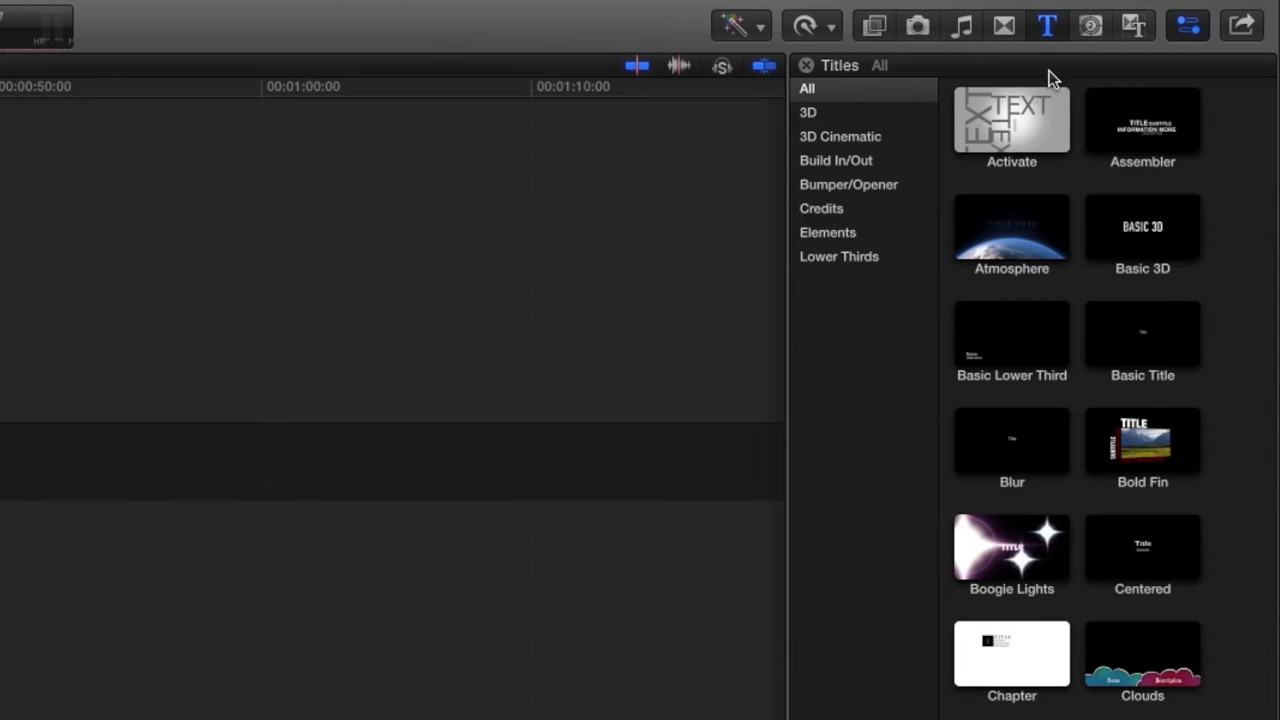
Add a 'Hello!' title over the keyboard footage and set its font to Helvetica.
click(1012, 440)
text(Hello!)
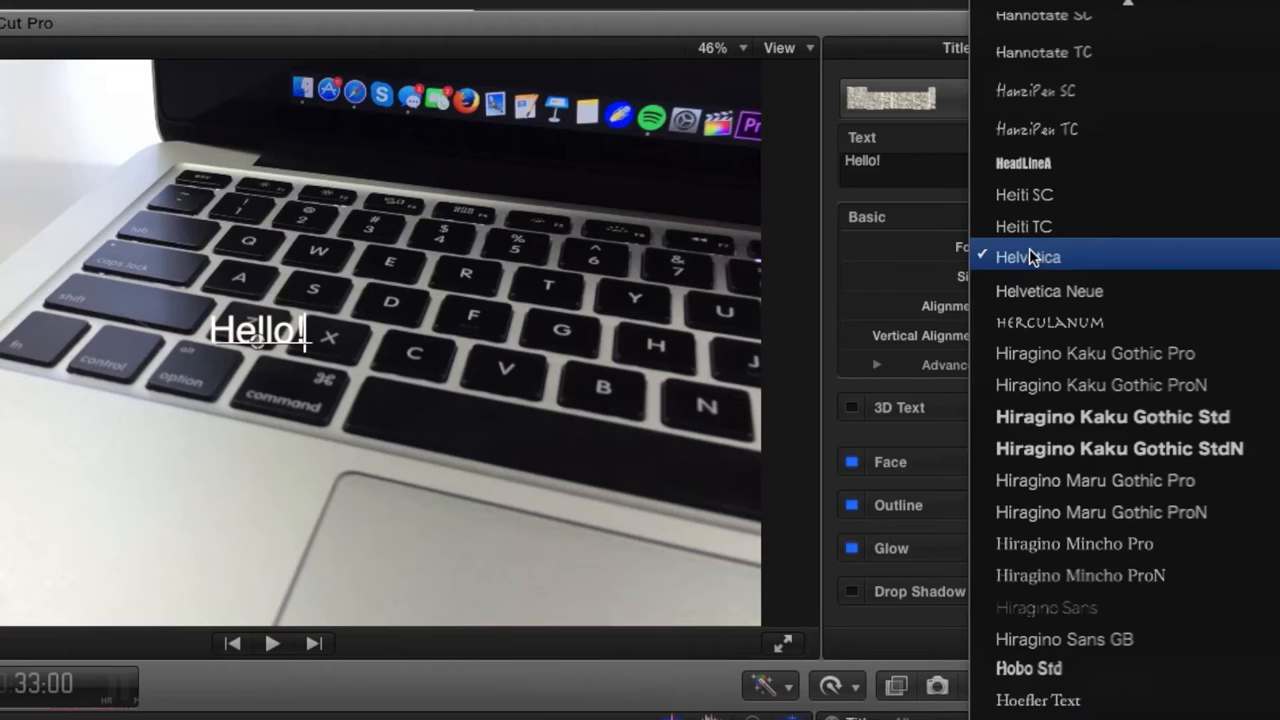
click(1096, 416)
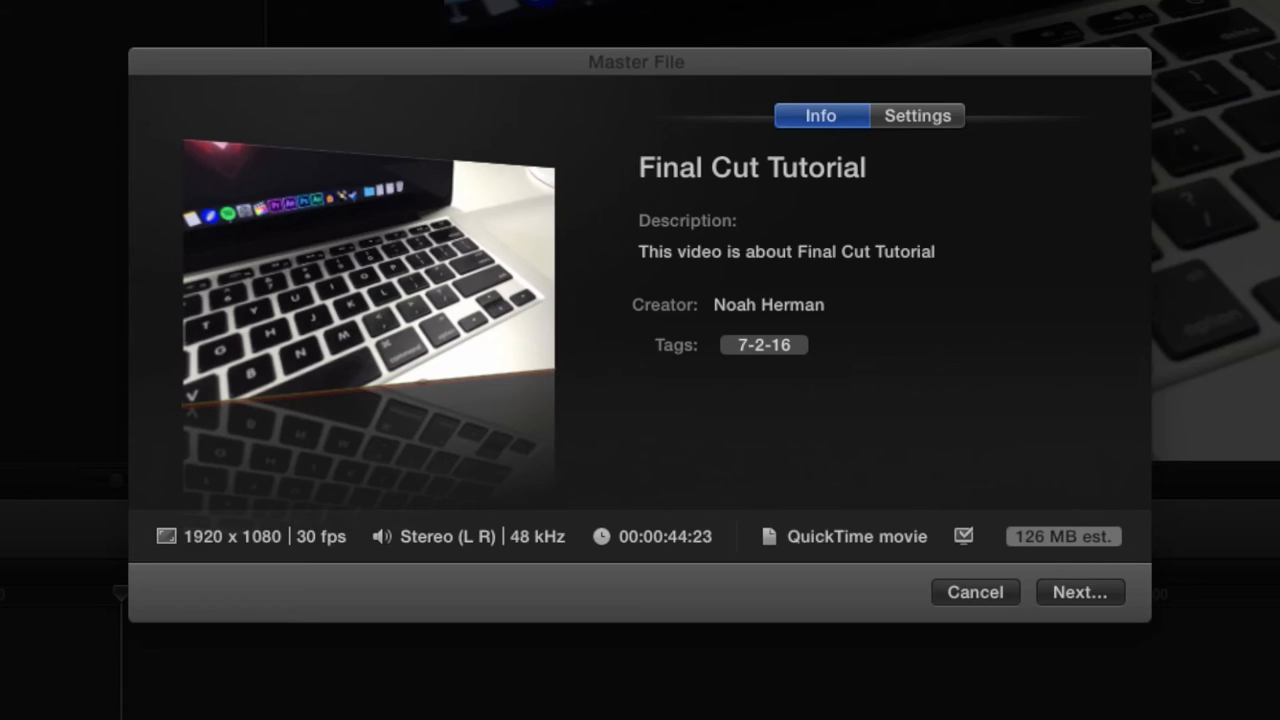
In the Master File share settings, keep H.264 as the video codec for the export.
click(916, 114)
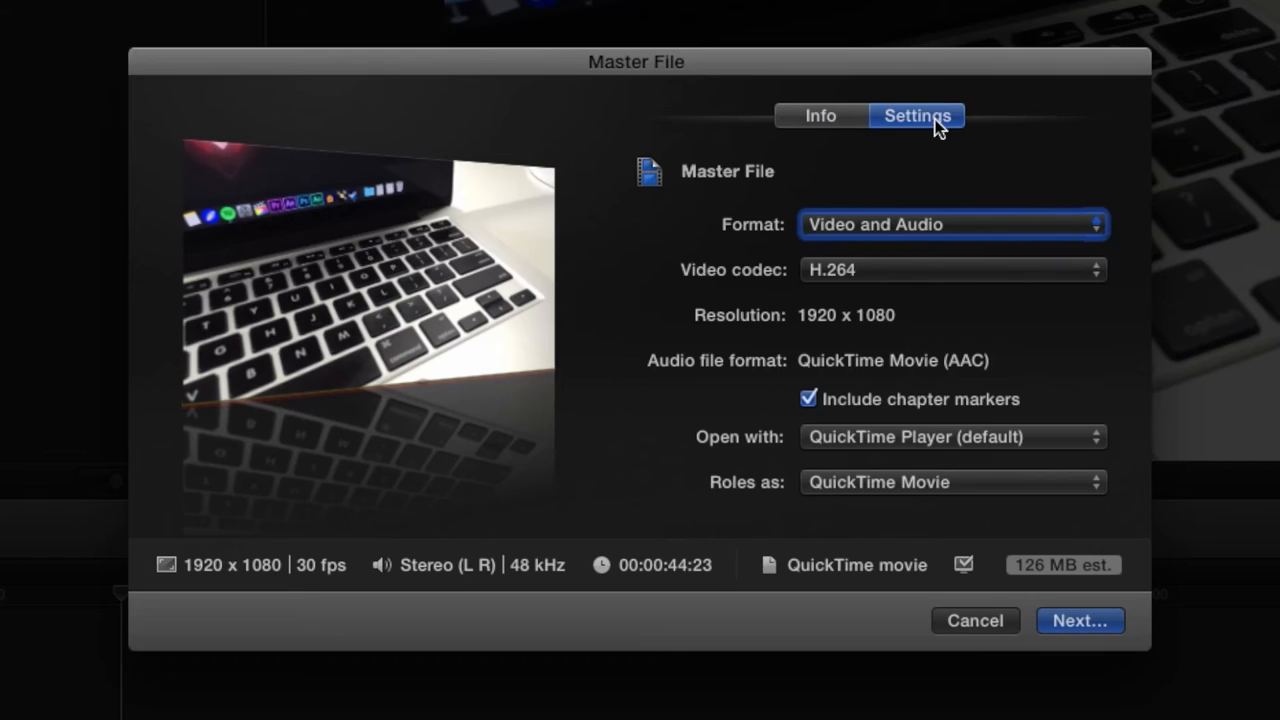
click(950, 268)
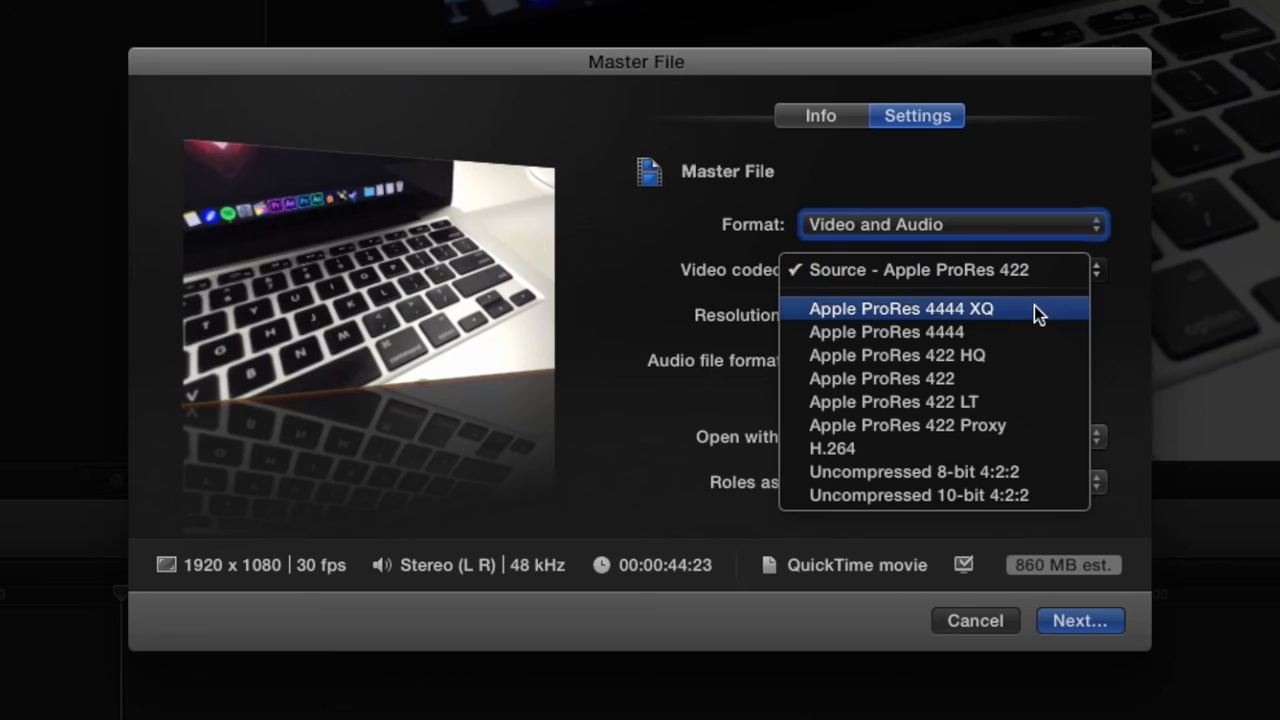
click(832, 448)
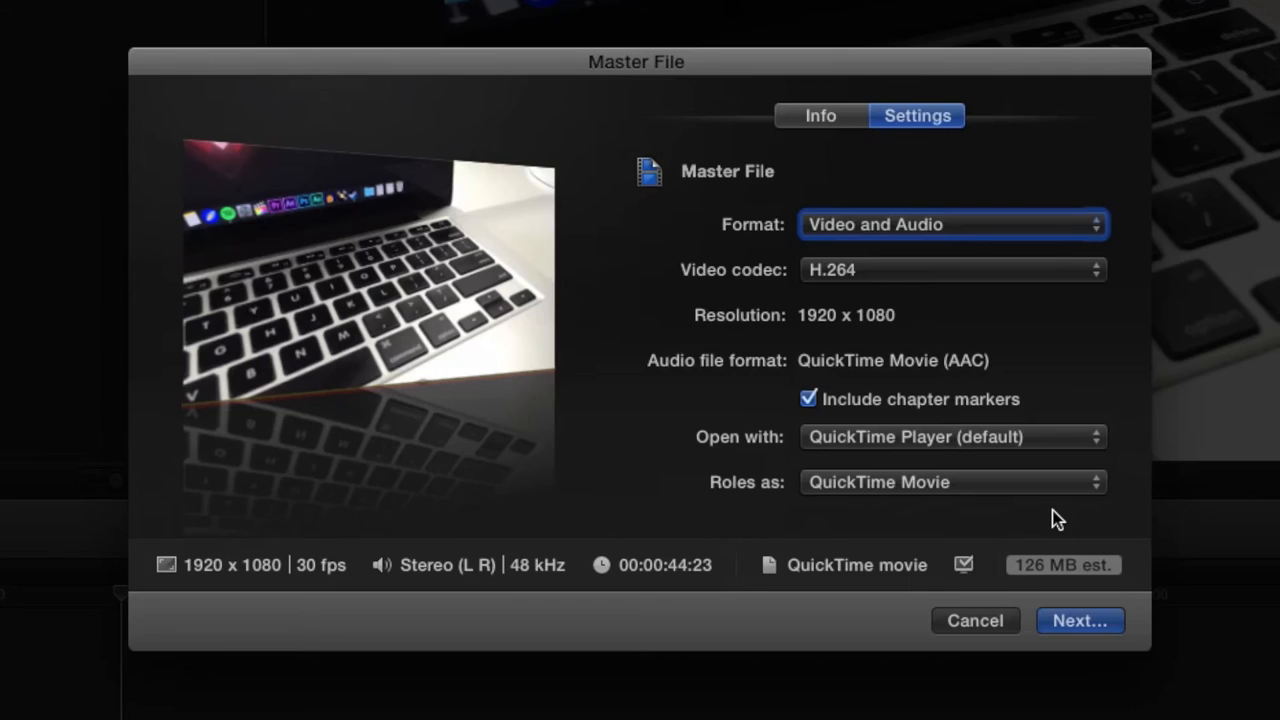
mouse_move(1052, 544)
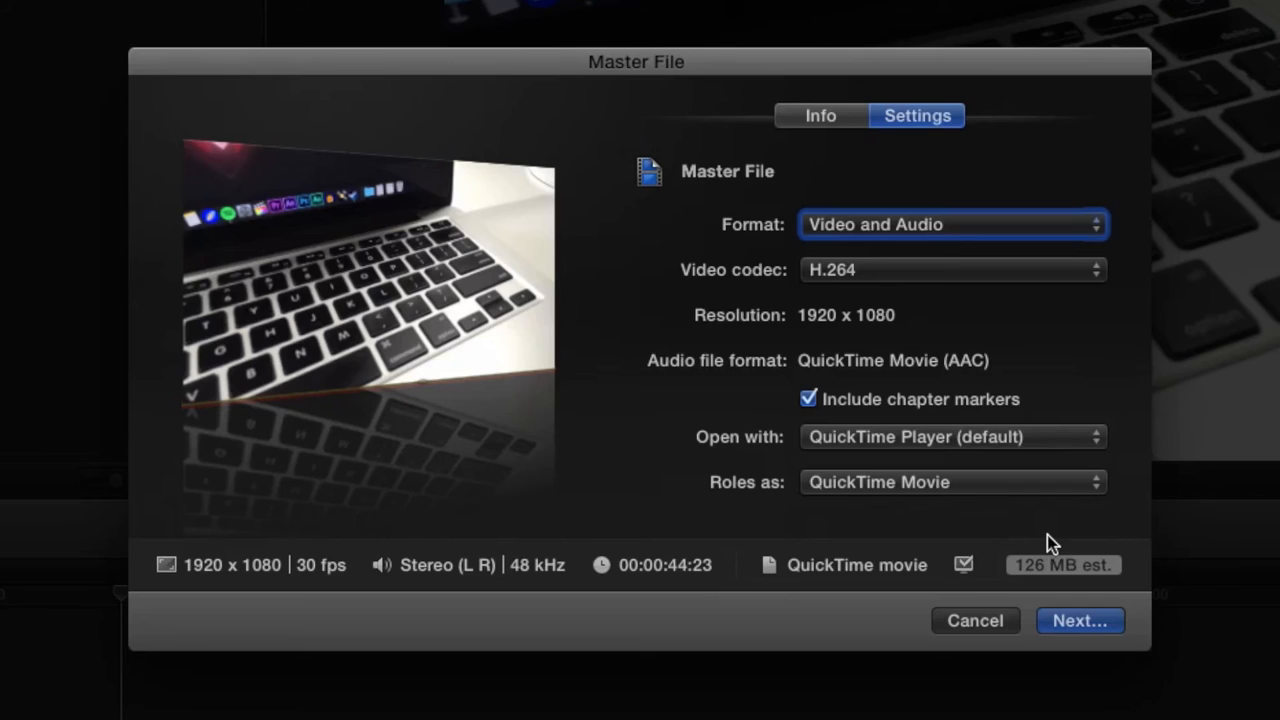
Save the exported movie 'Final Cut Tutorial' to the Desktop.
click(1080, 620)
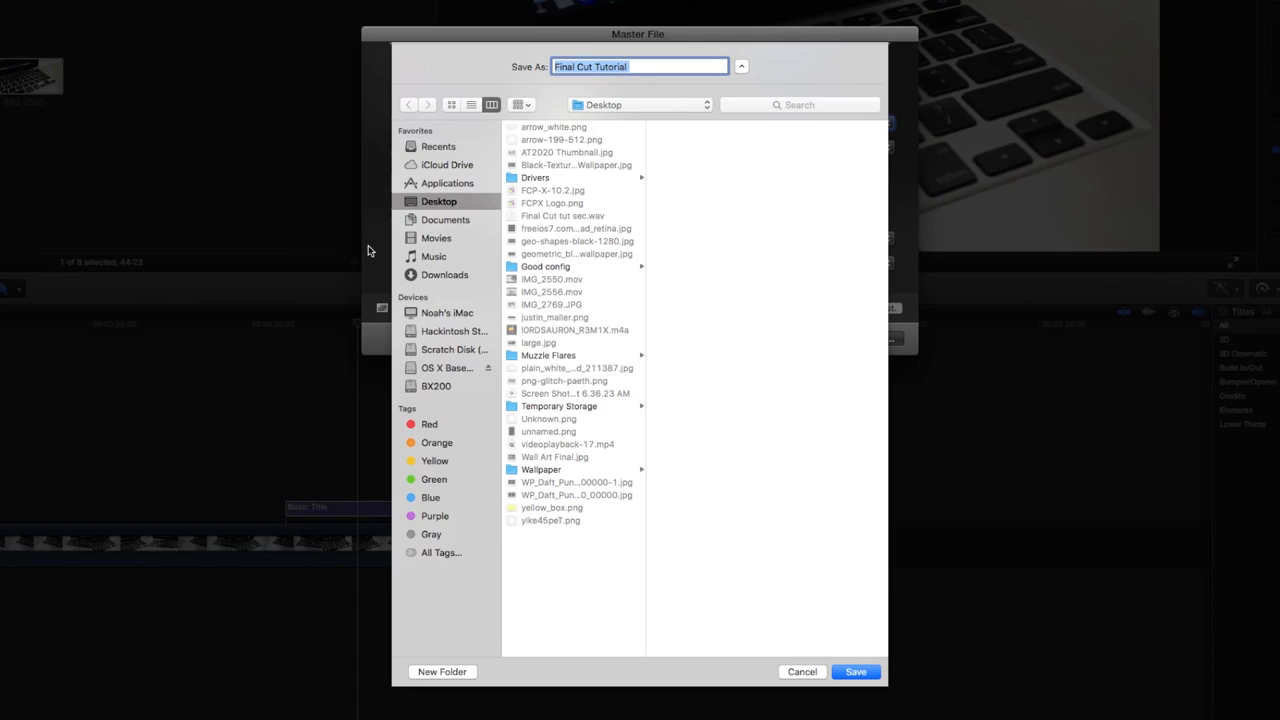
click(856, 672)
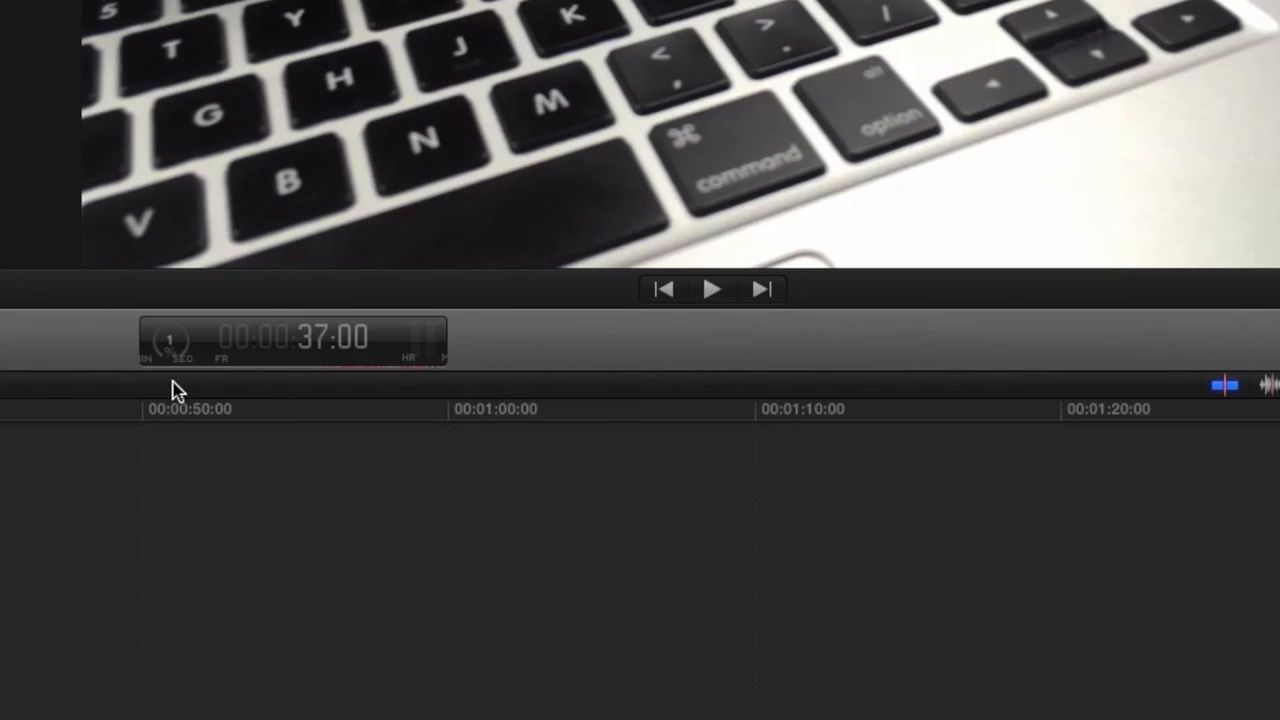